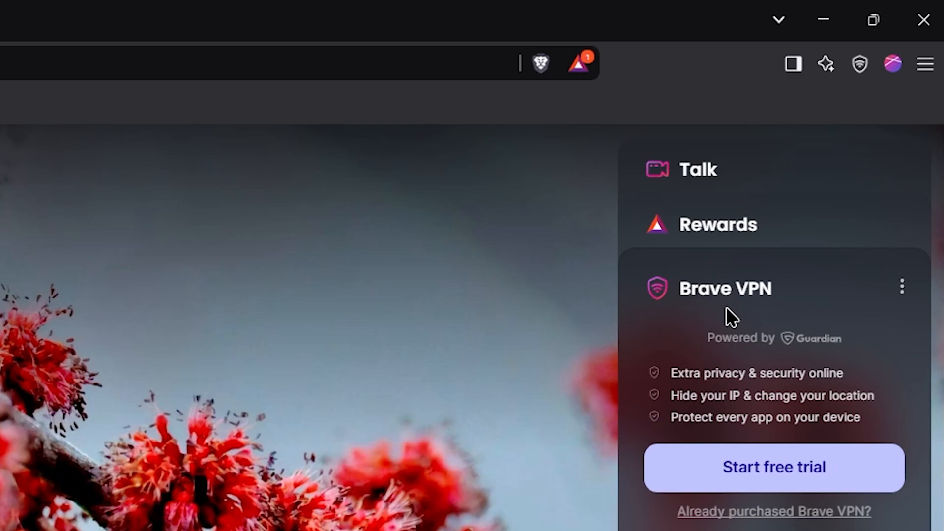
mouse_move(902, 170)
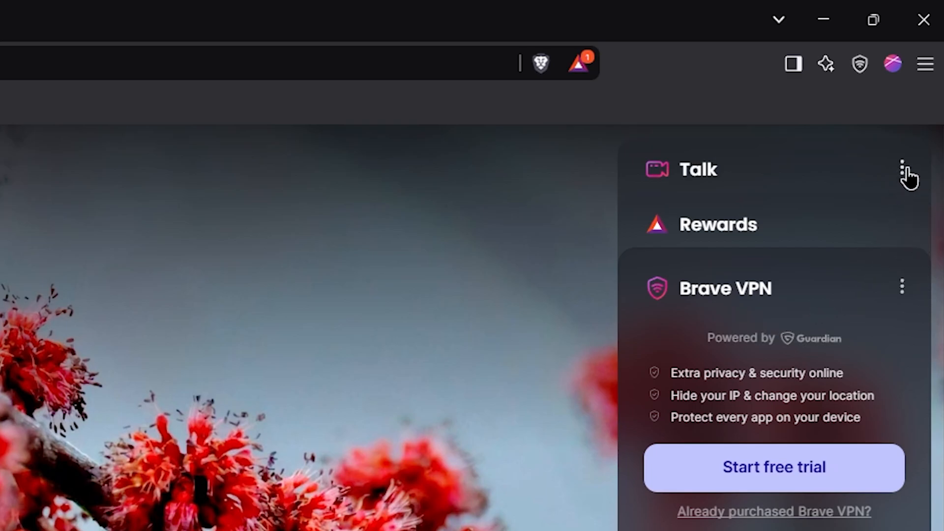
Hide the Talk card from the new tab page
left_click(904, 170)
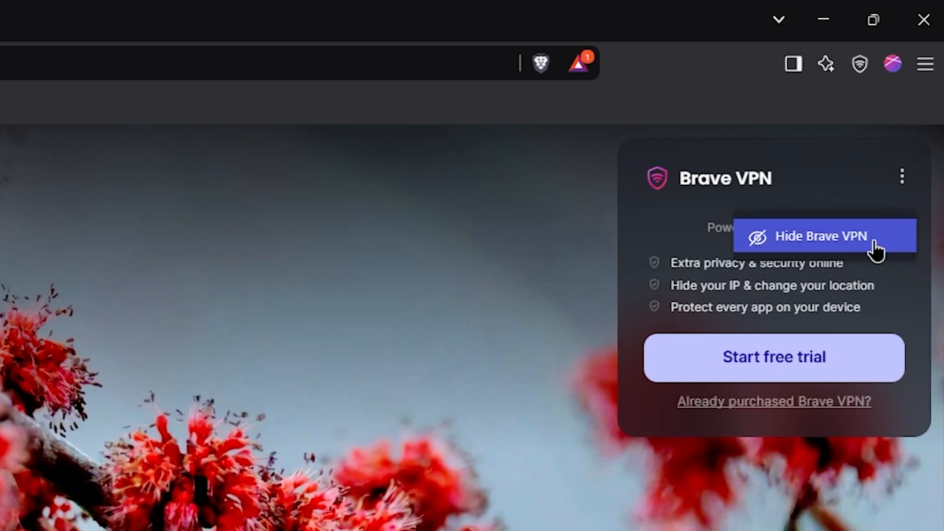
Hide the VPN card and turn off Show Brave Stats in Customize Dashboard
left_click(820, 236)
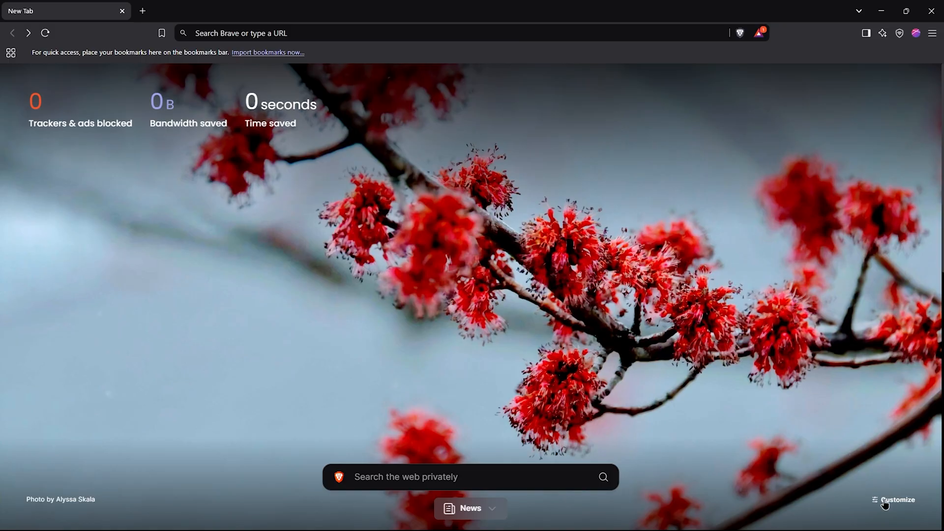
left_click(899, 500)
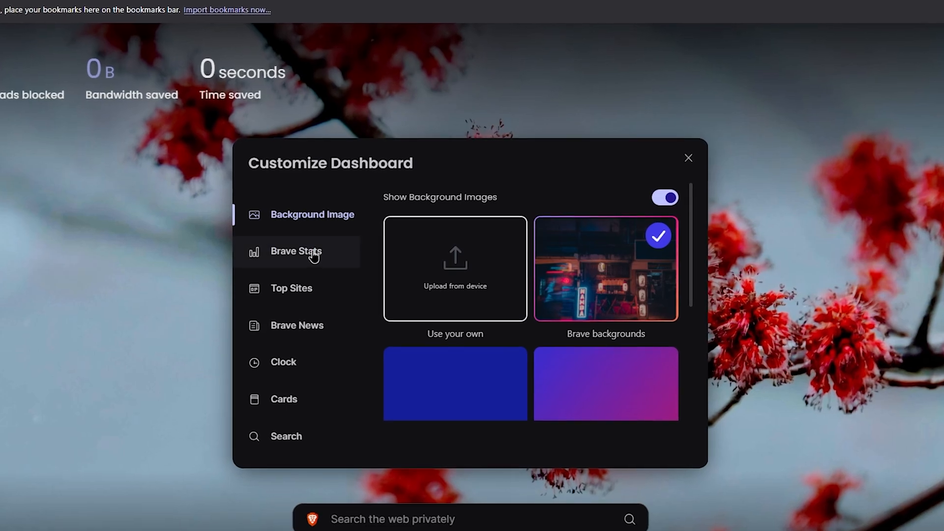
left_click(296, 251)
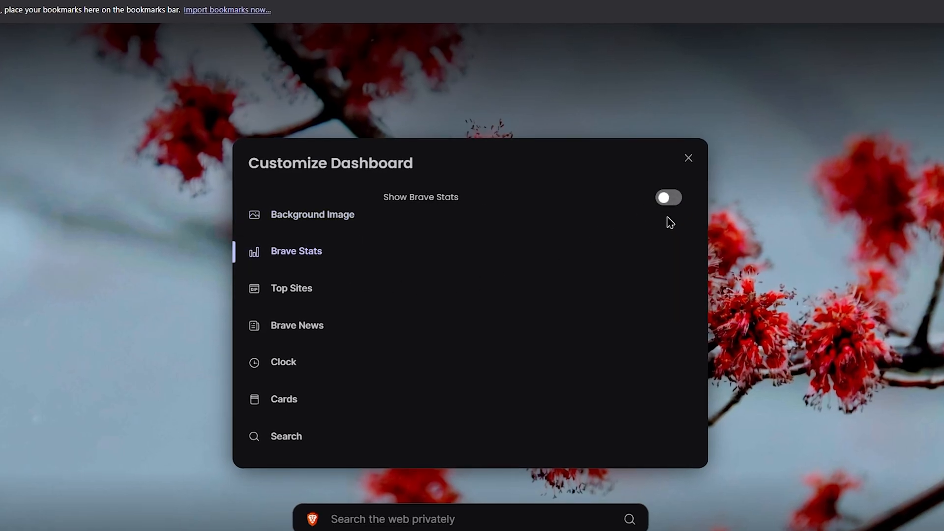
left_click(297, 325)
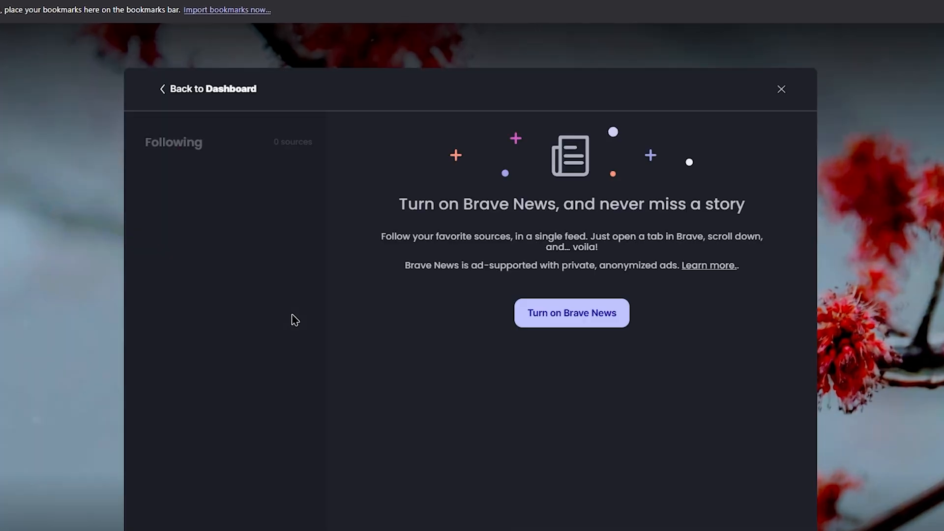
left_click(206, 89)
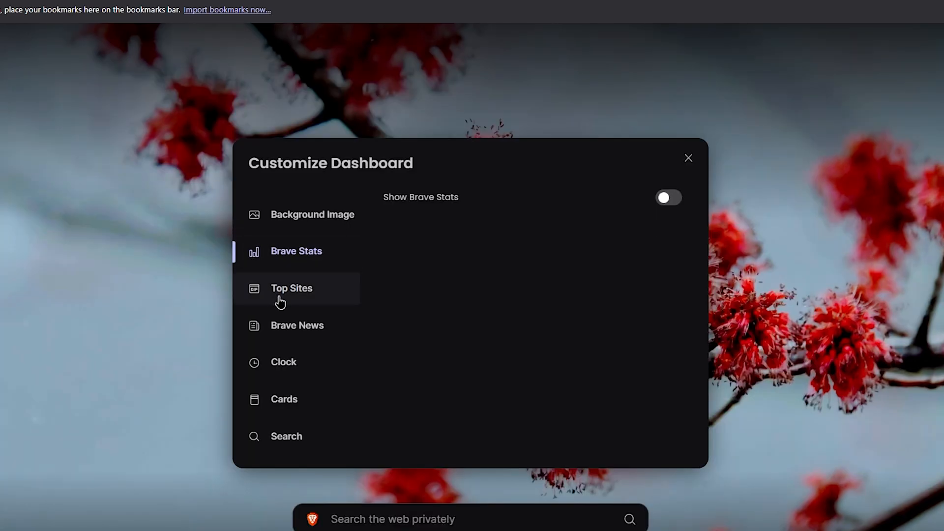
Turn on Show Clock, switch off Cards, and start a new tab
left_click(283, 362)
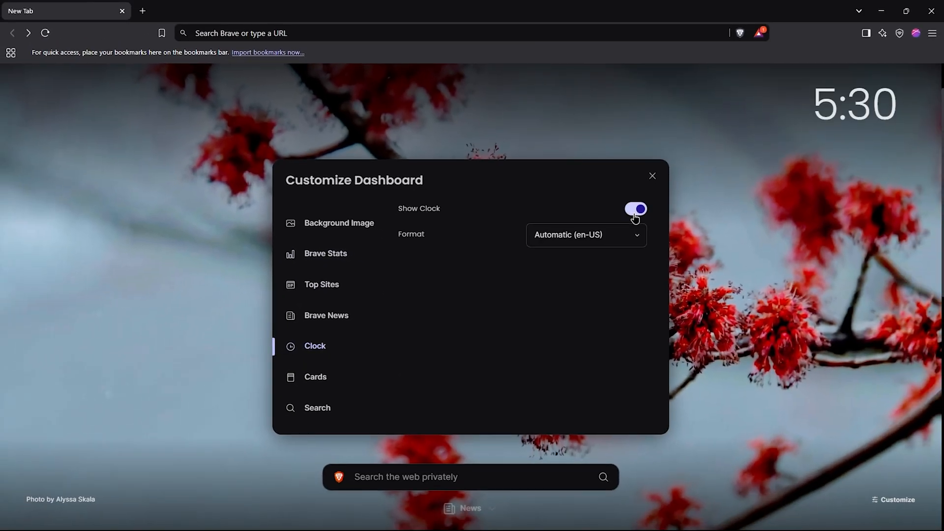
left_click(316, 377)
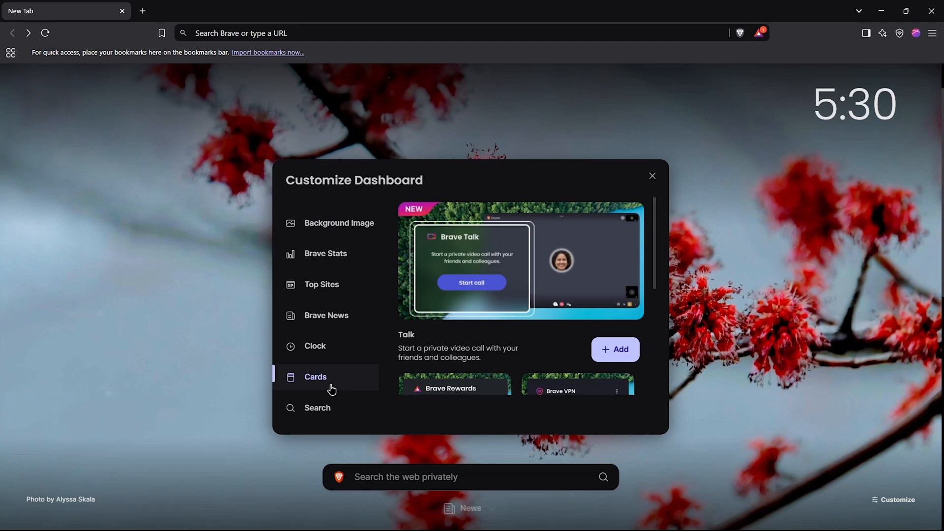
scroll("down", 3)
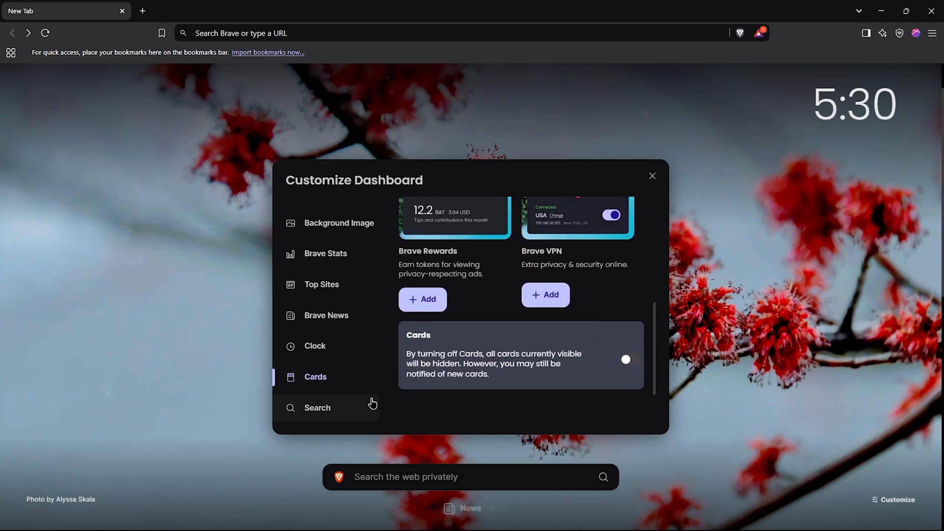
left_click(317, 407)
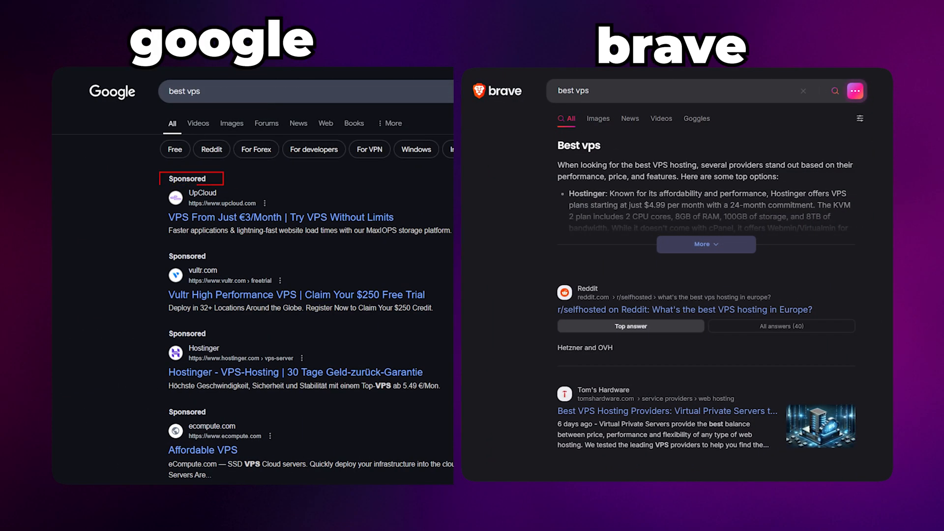
left_click(143, 11)
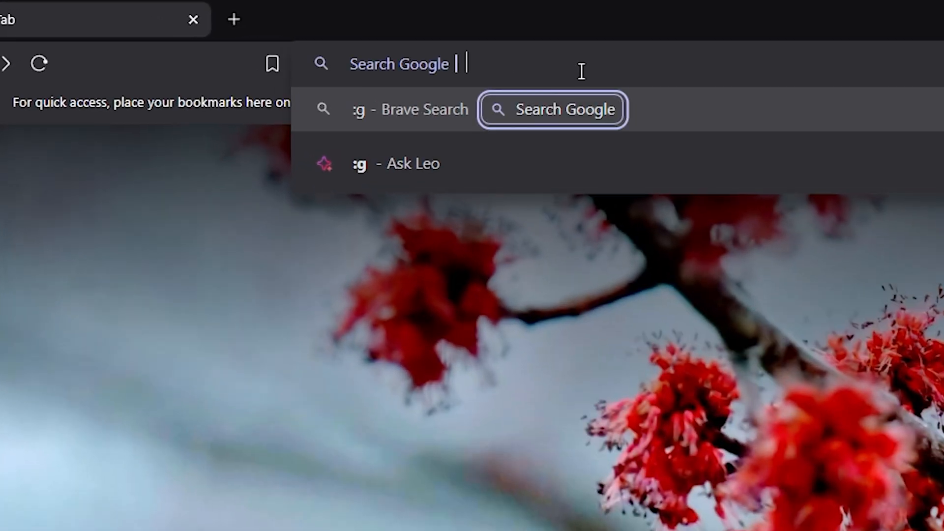
Enter a 'searching' query through the Google address-bar shortcut
type("s")
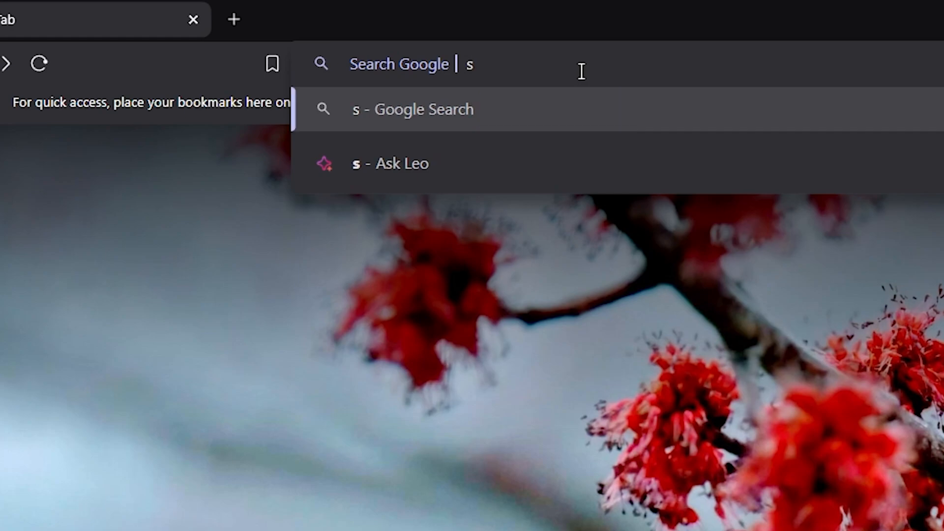
type("earching")
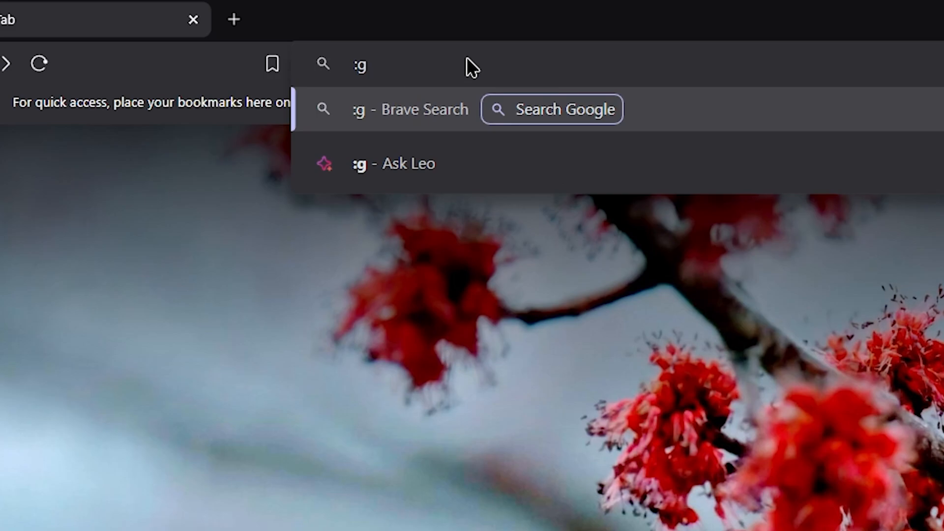
type("se")
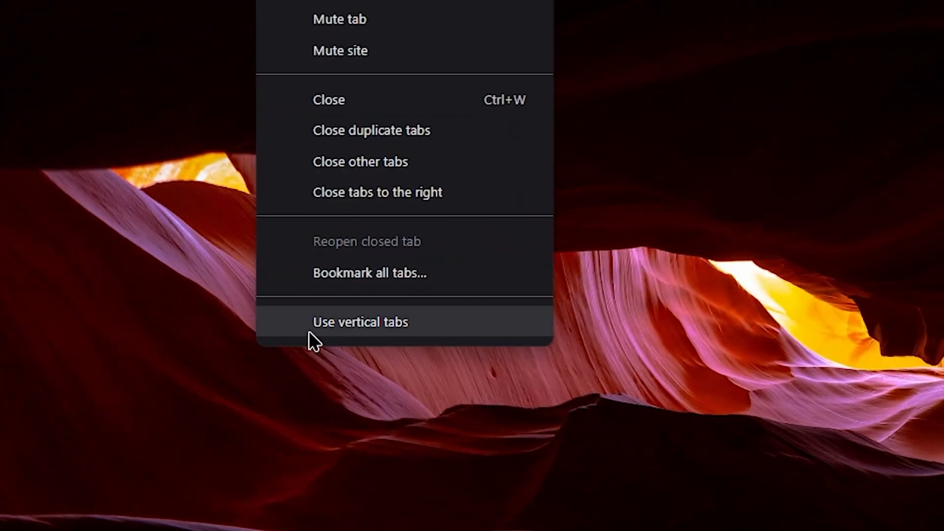
Switch to vertical tabs and expand the list to show tab titles
left_click(360, 322)
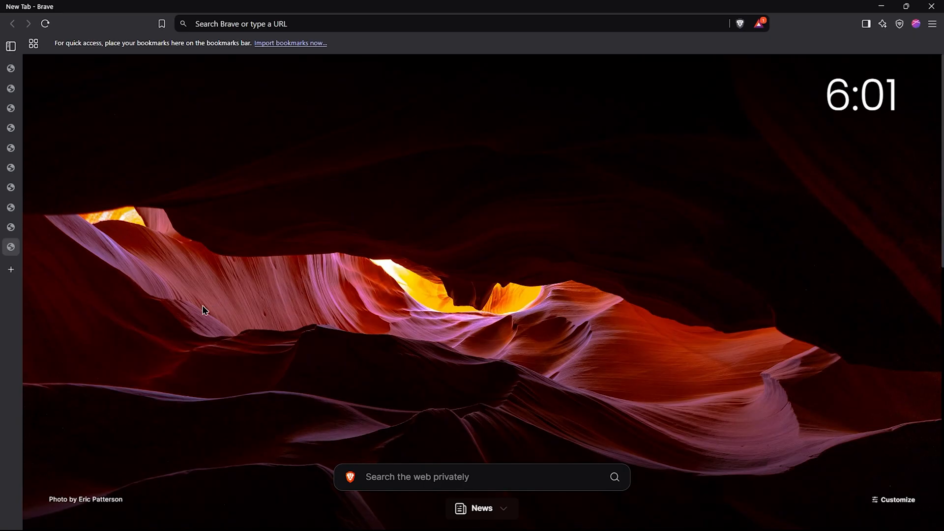
left_click(10, 46)
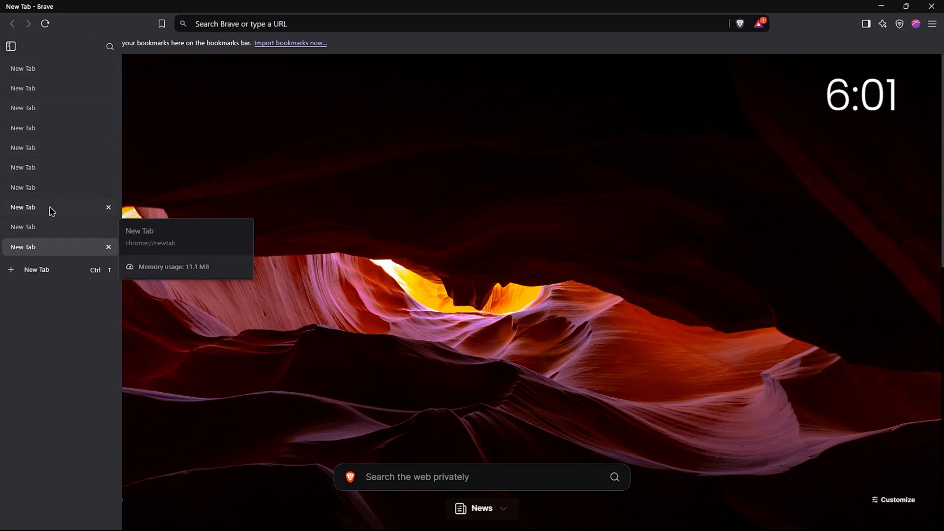
mouse_move(65, 252)
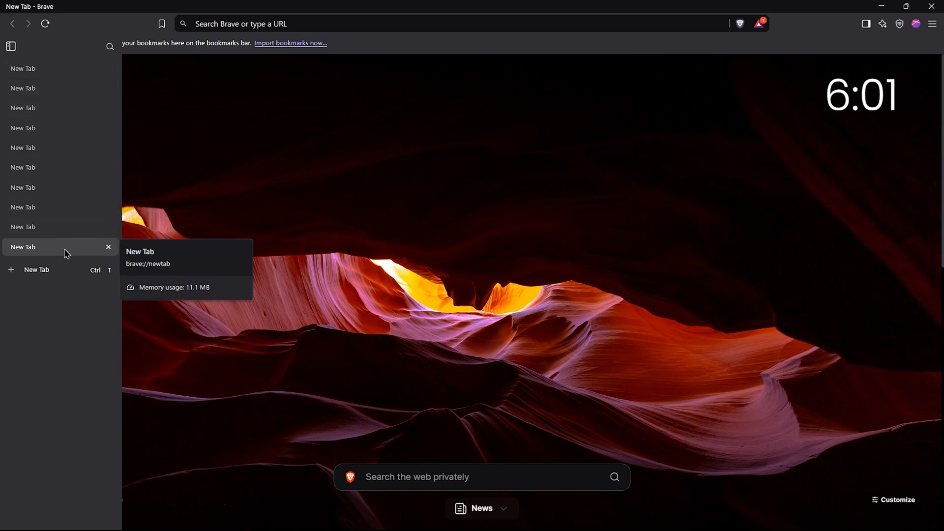
left_click(11, 47)
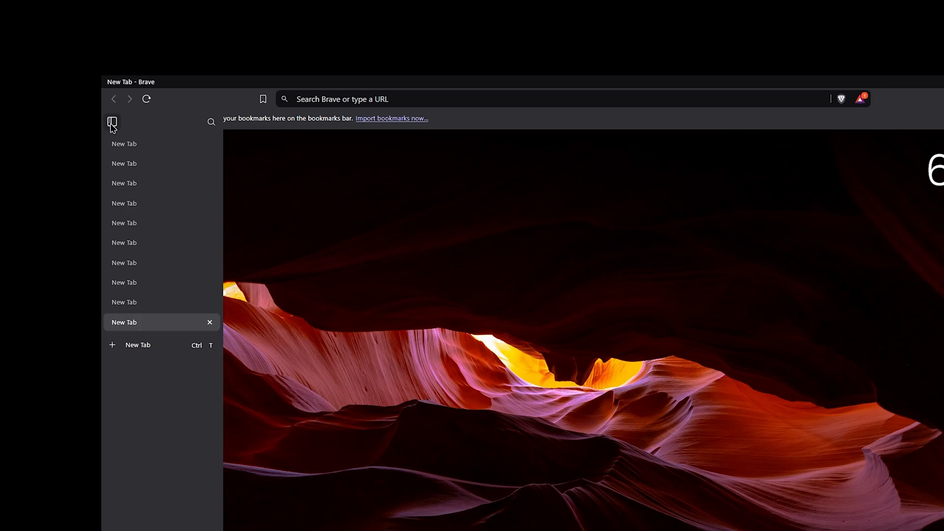
left_click(112, 122)
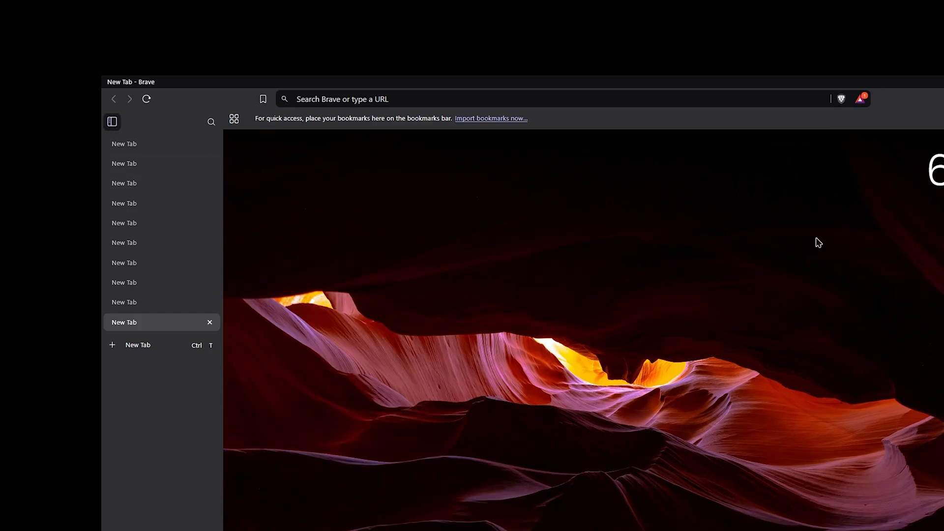
left_click(112, 122)
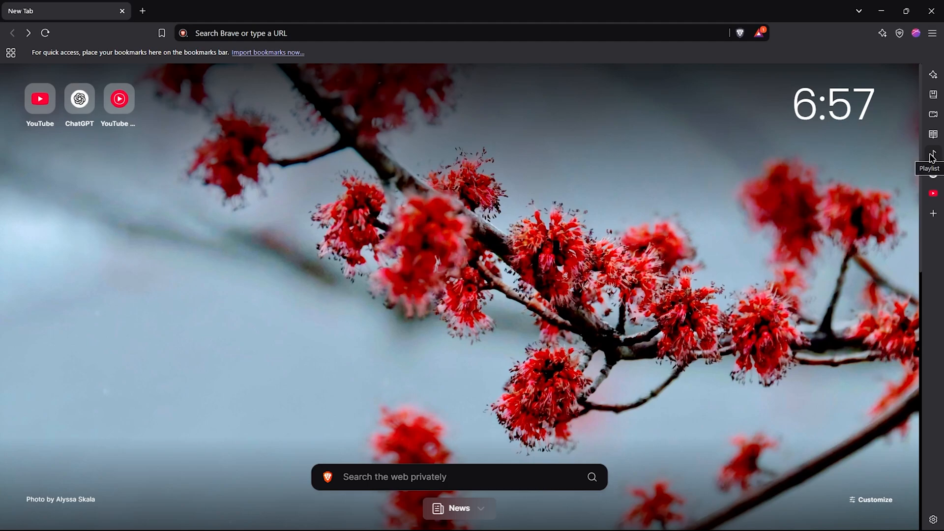
Add the ChatGPT extensions YouTube video to Play Later and view that playlist
left_click(933, 155)
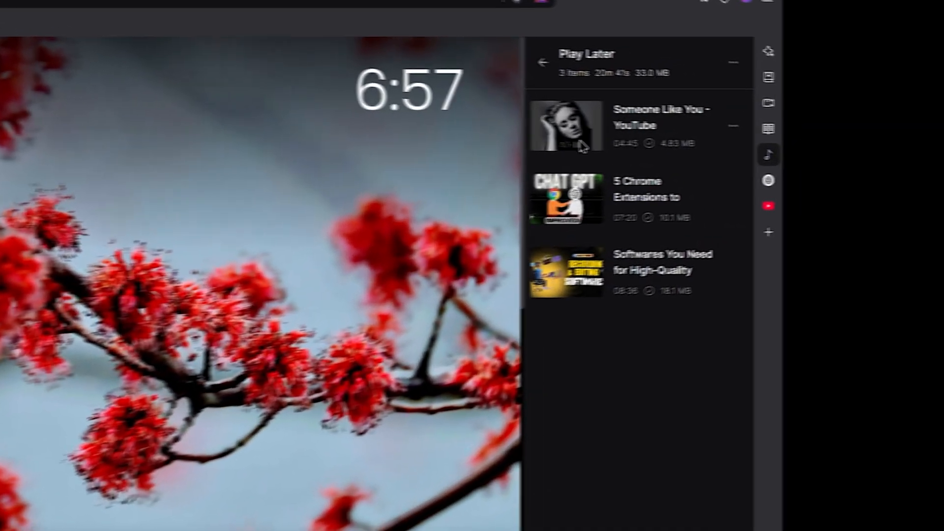
left_click(567, 125)
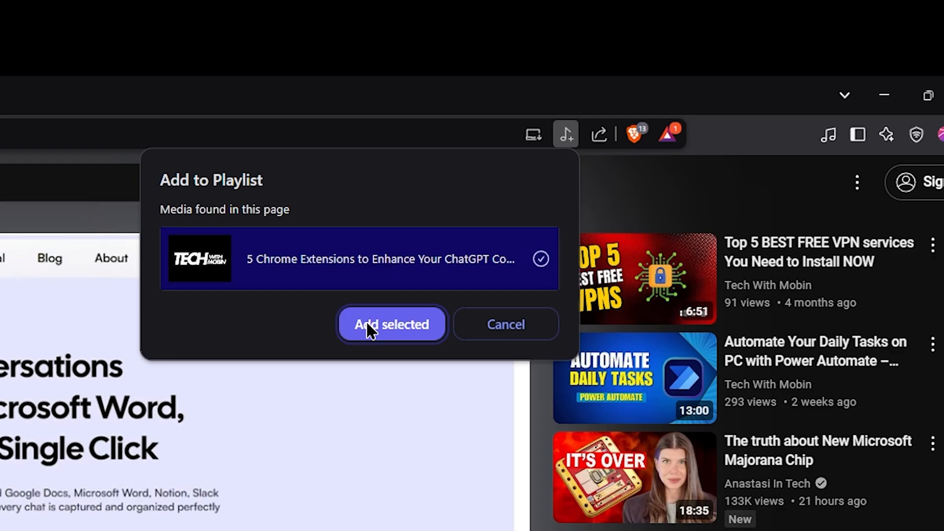
left_click(392, 323)
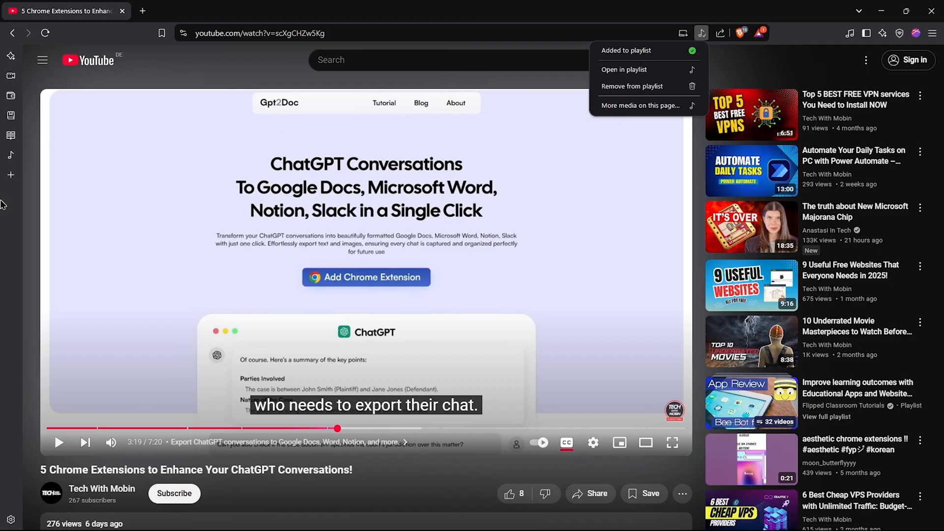
left_click(624, 69)
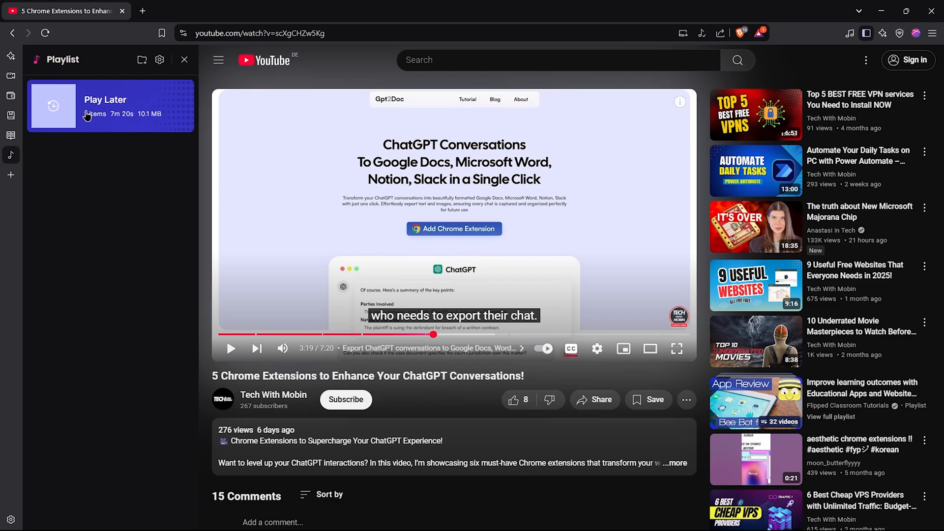
left_click(110, 106)
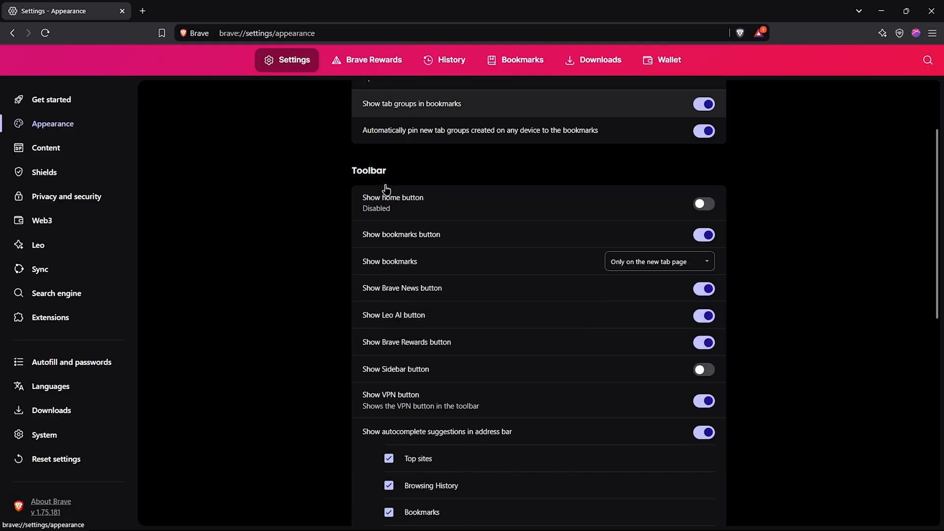
Add the Tech With Mobin YouTube channel page to the sidebar
left_click(659, 441)
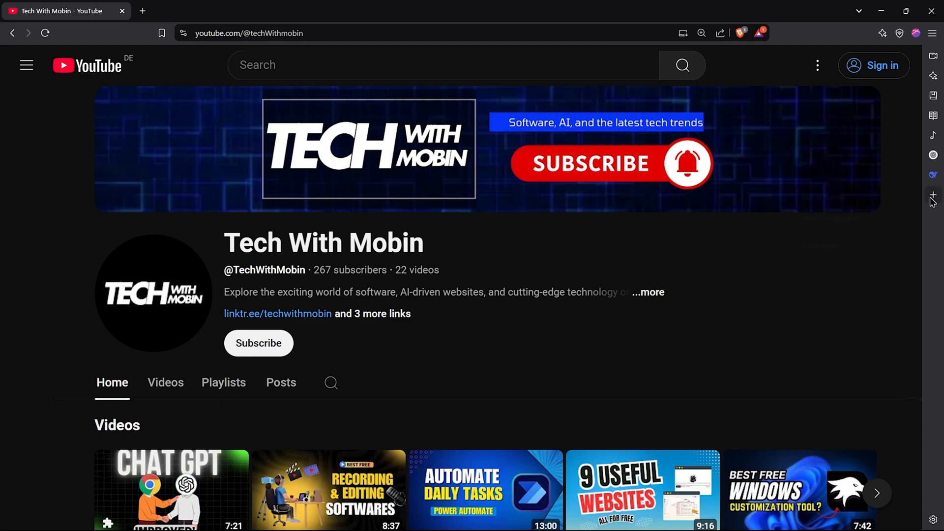
left_click(933, 215)
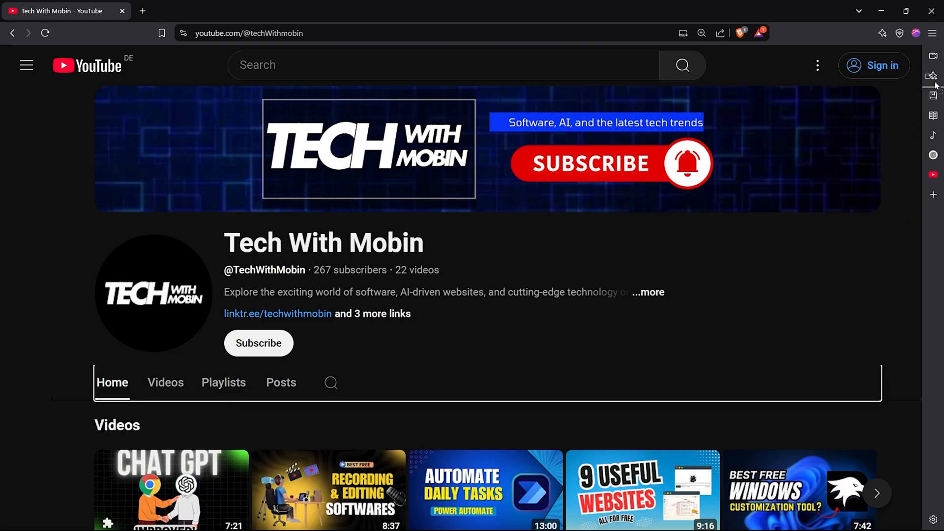
mouse_move(940, 267)
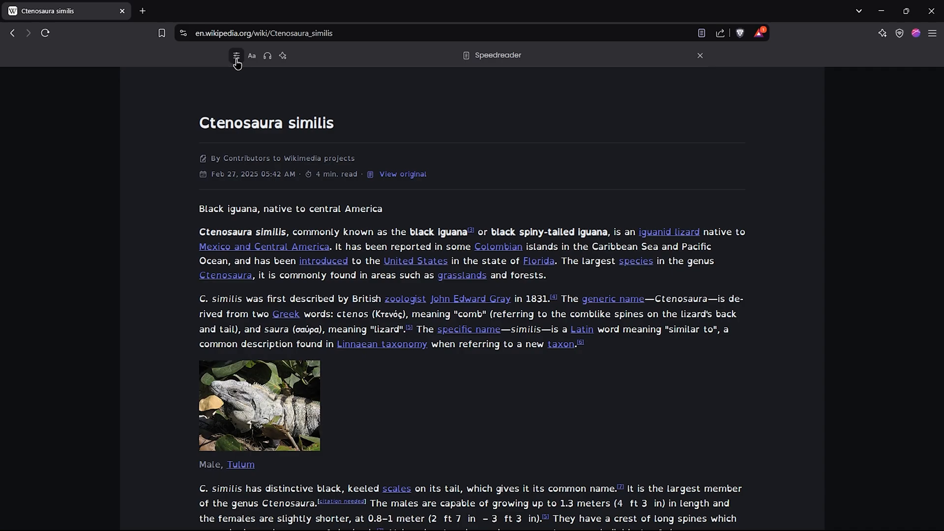
Show the Ctenosaura similis Wikipedia article in Speedreader with its typography settings visible
left_click(236, 55)
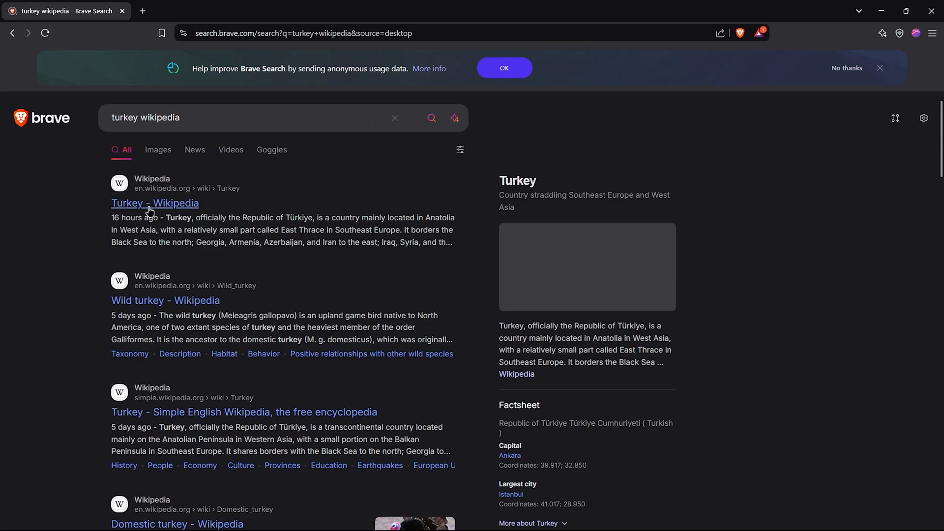
left_click(154, 203)
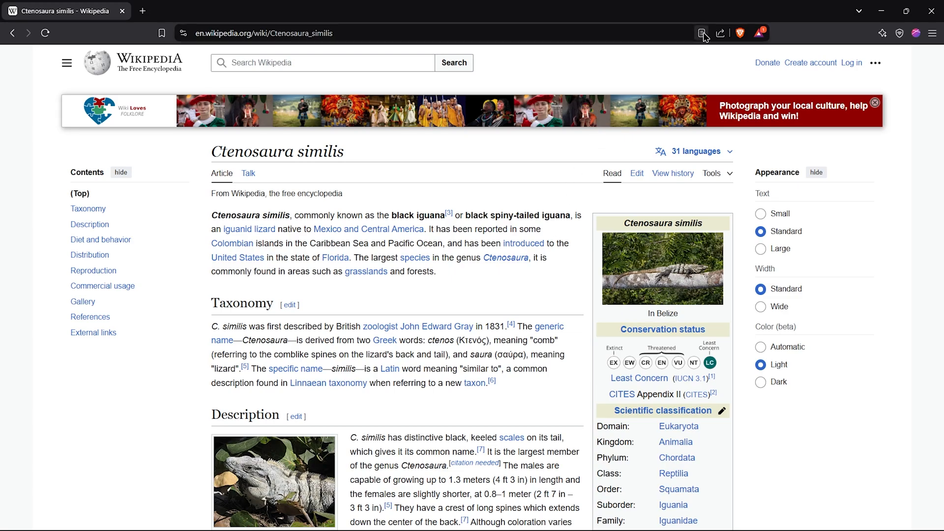
left_click(702, 32)
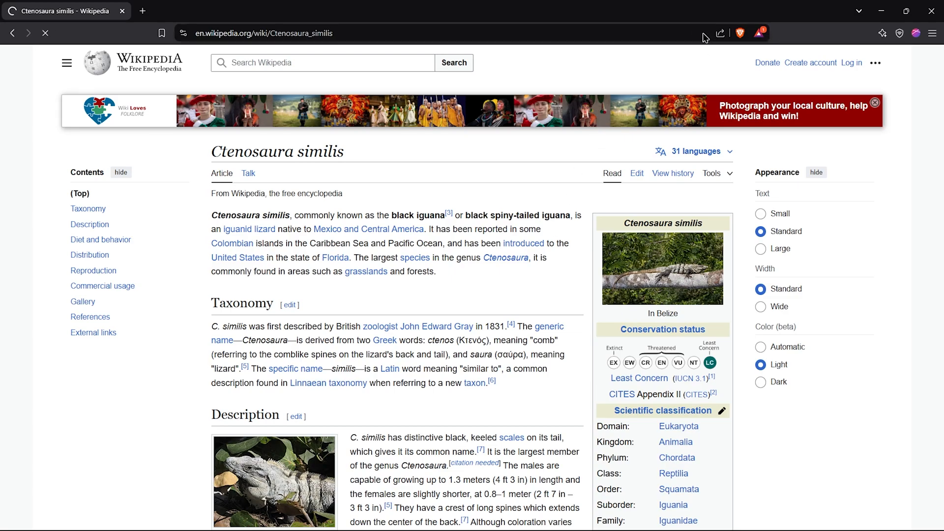
left_click(702, 33)
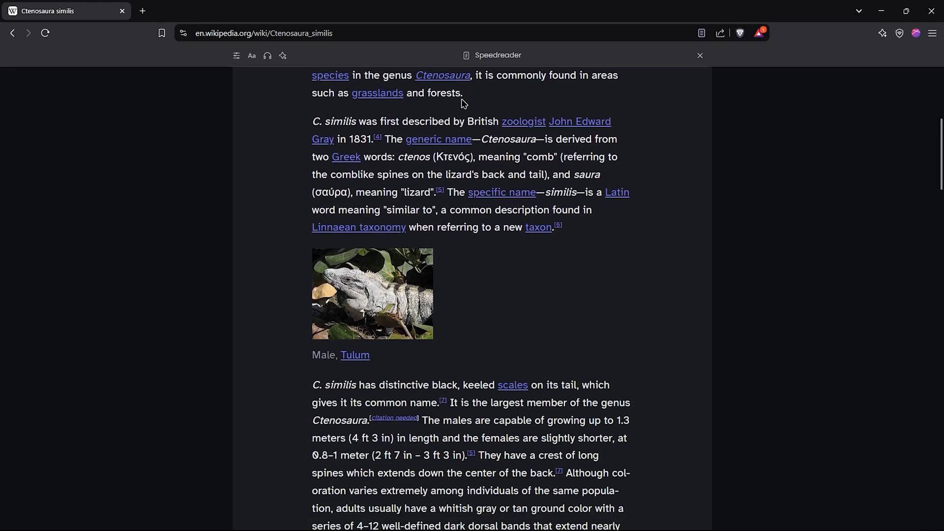
left_click(252, 55)
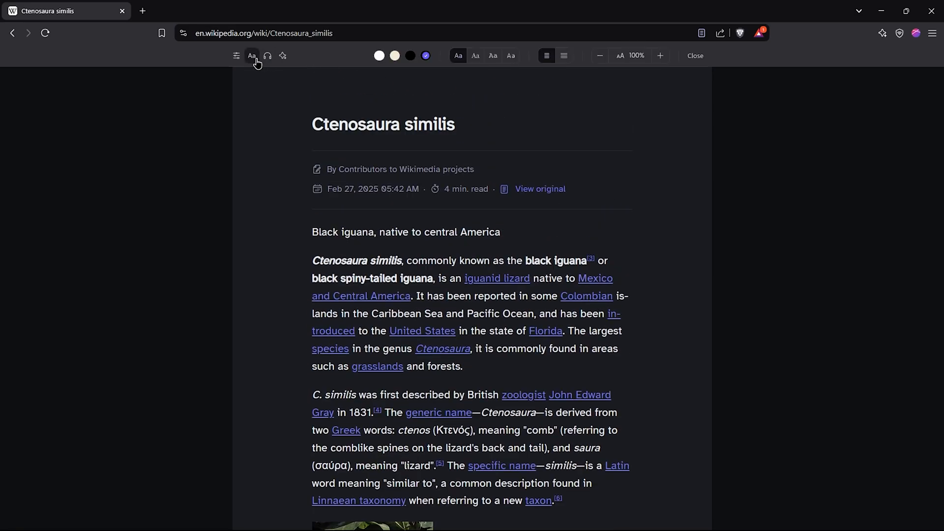
Switch the reader to another font, widen the column and enlarge the text
left_click(475, 55)
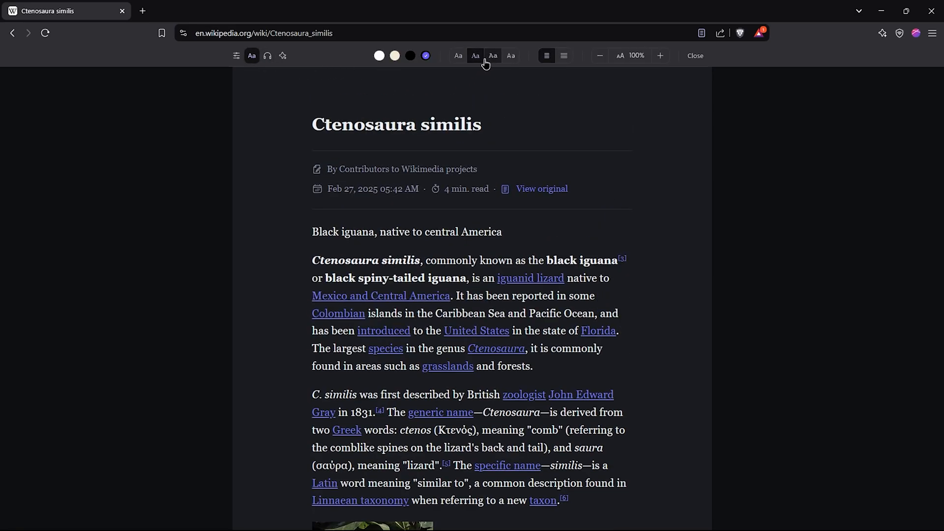
left_click(510, 55)
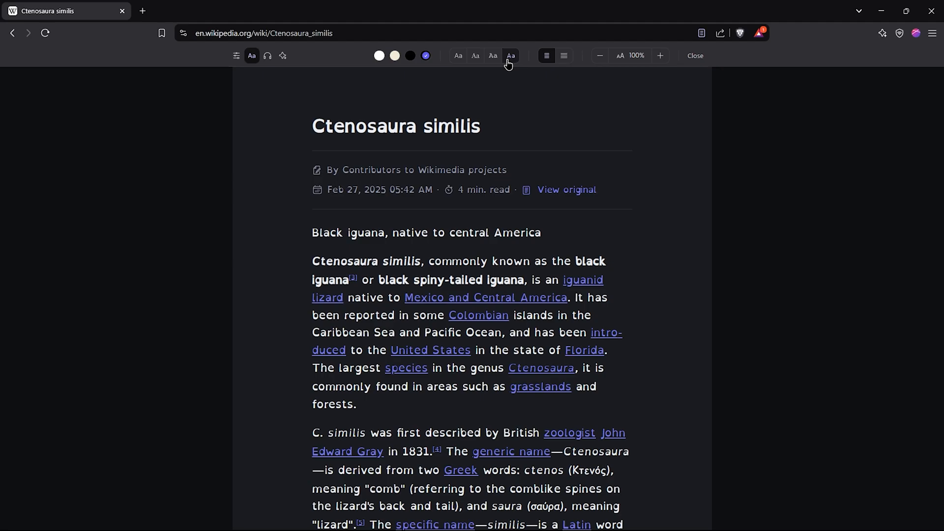
left_click(660, 55)
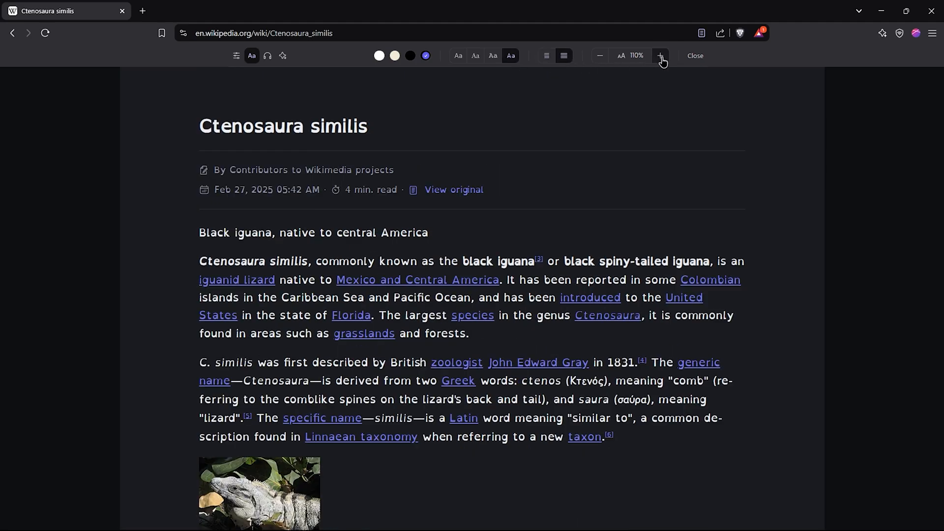
left_click(661, 55)
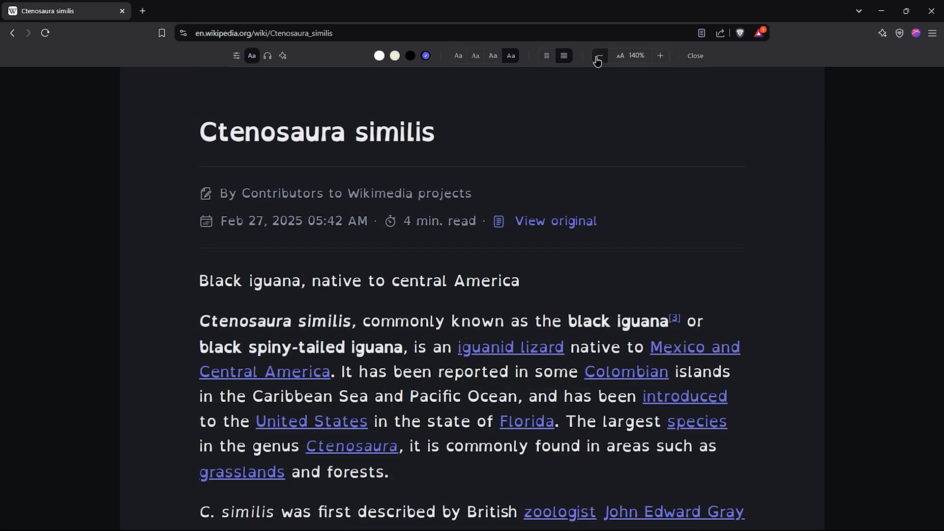
left_click(600, 55)
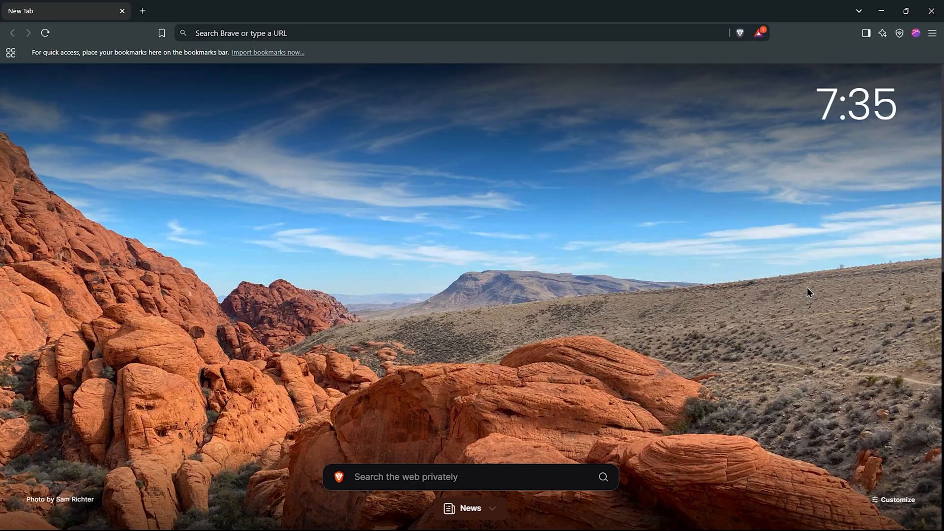
Start a new sync chain from Settings > Sync
left_click(932, 33)
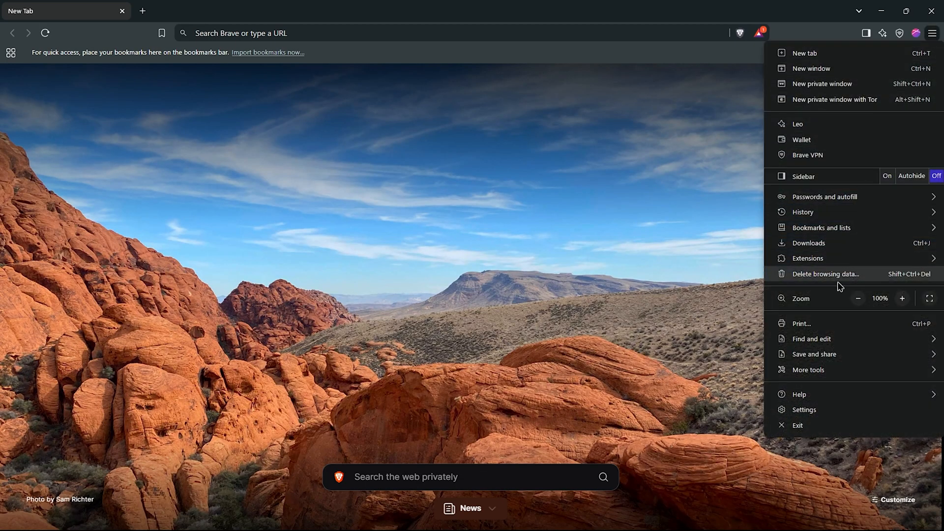
left_click(804, 409)
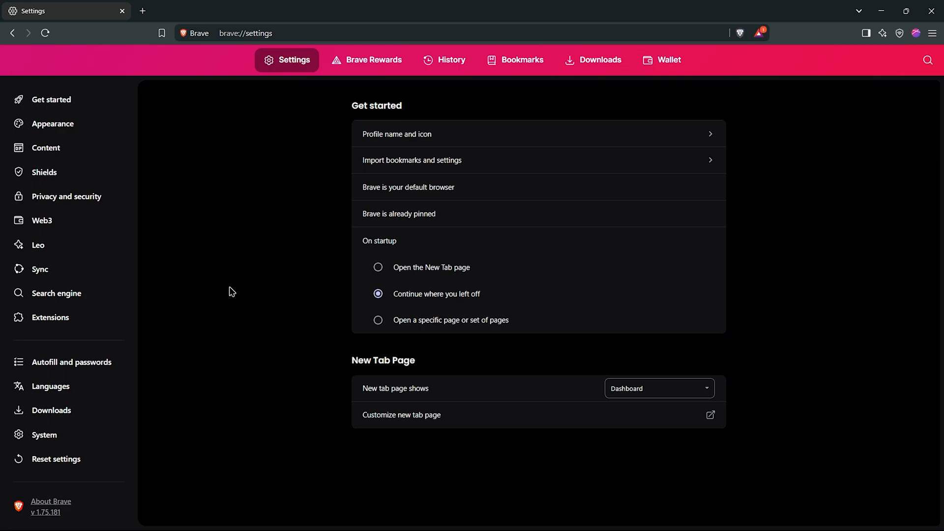
left_click(40, 269)
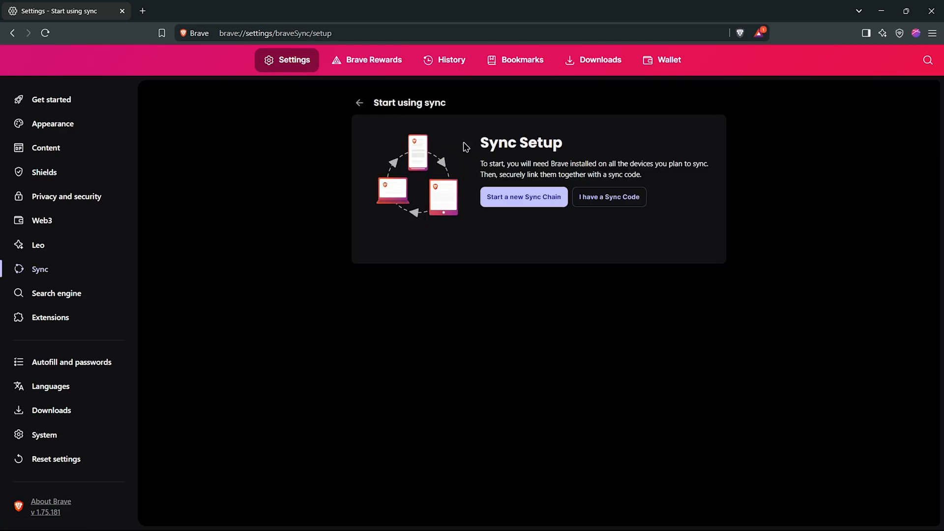
left_click(523, 197)
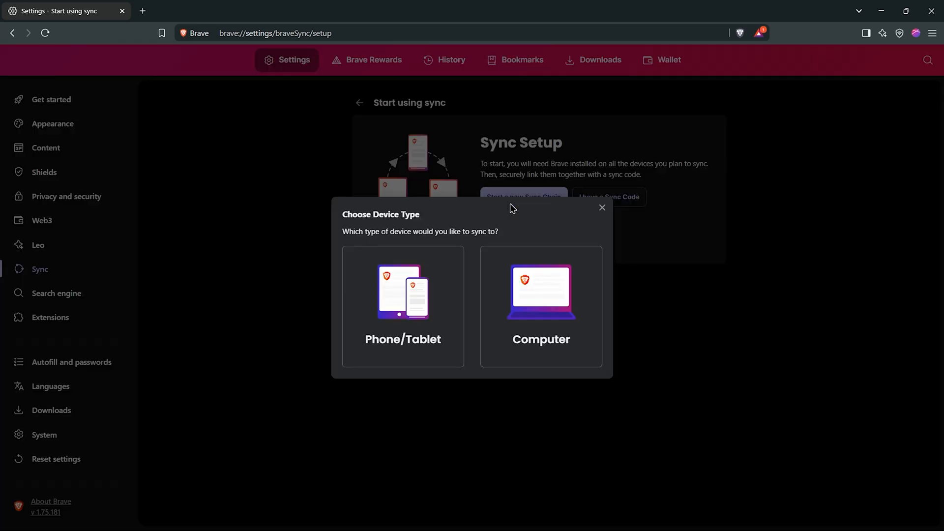
mouse_move(451, 315)
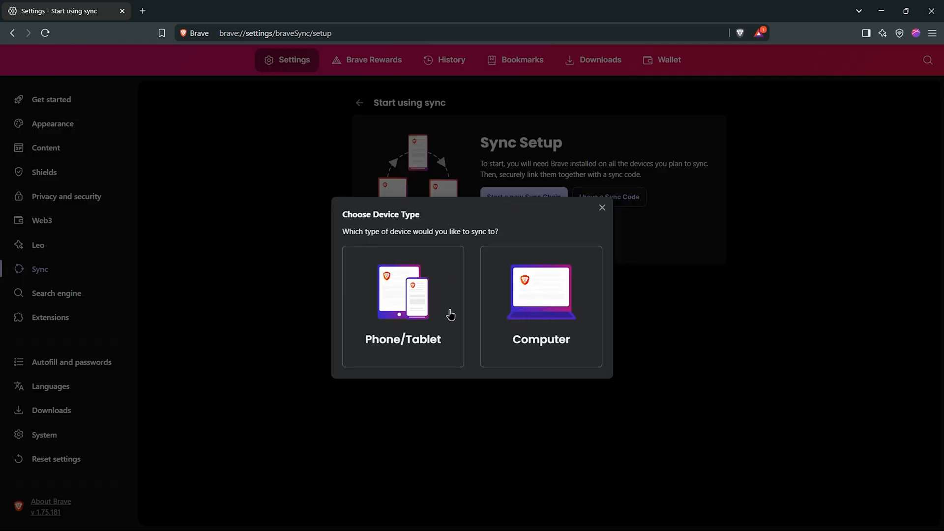
Pair a phone/tablet via the QR code and choose Sync everything
left_click(403, 305)
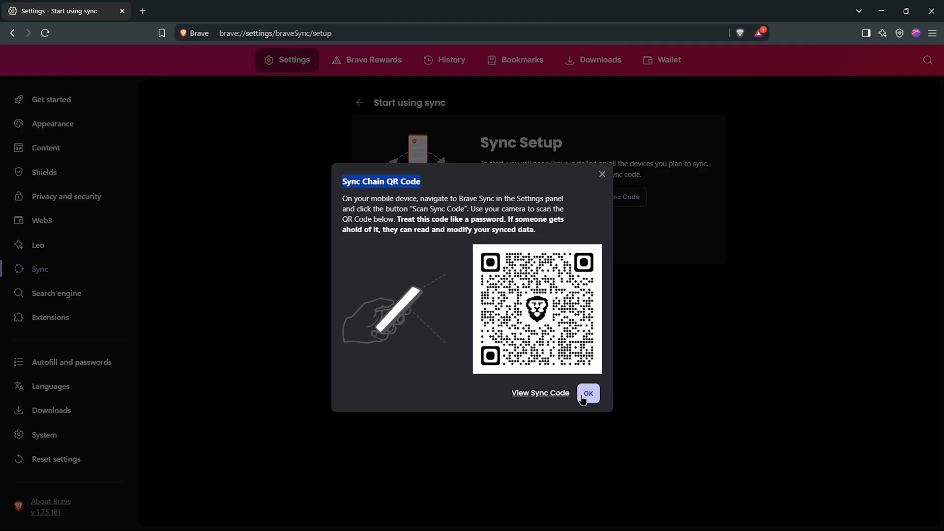
left_click(589, 392)
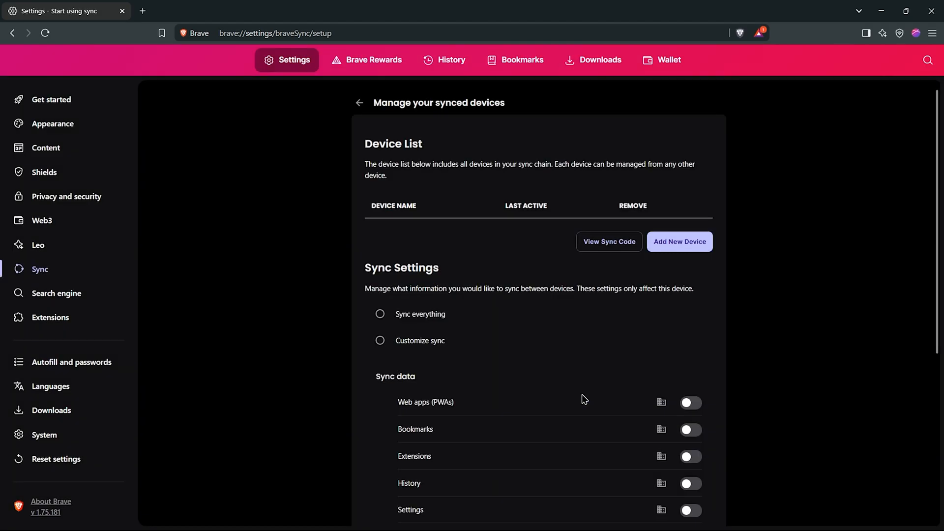
left_click(380, 314)
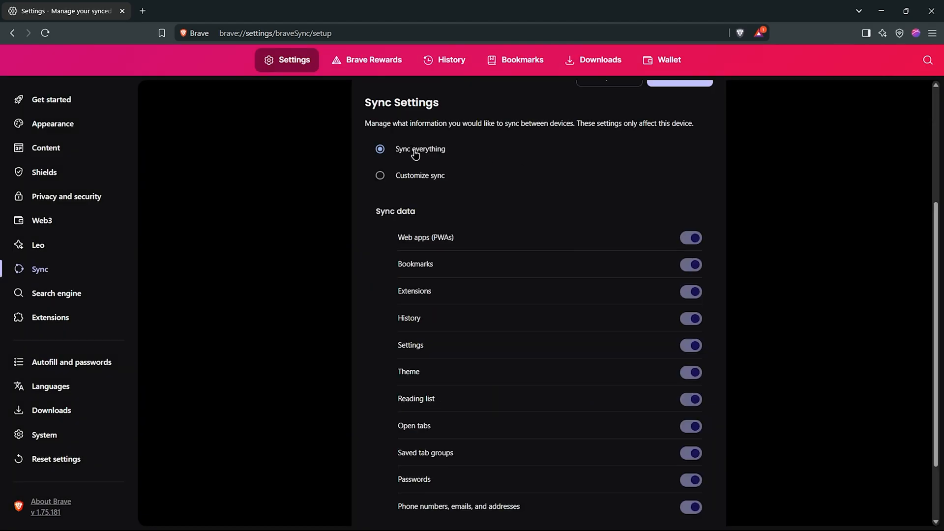
left_click(380, 175)
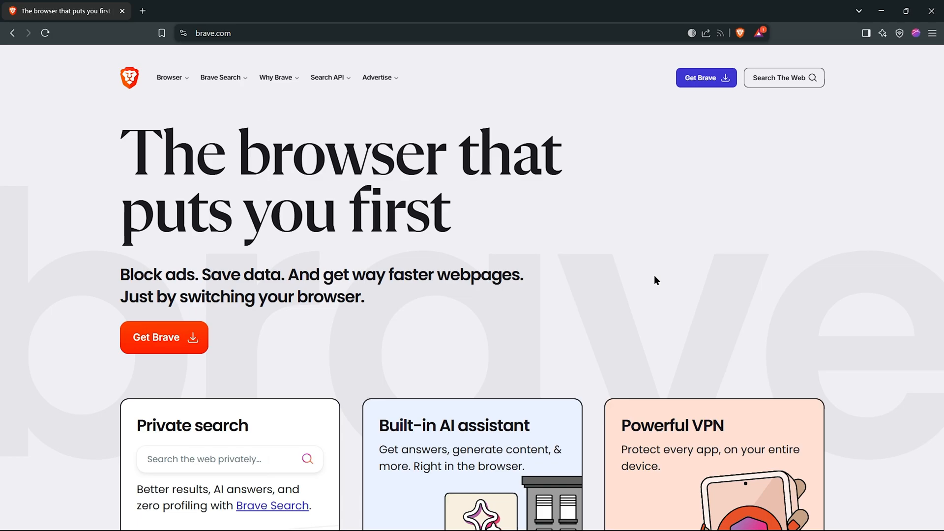
mouse_move(705, 77)
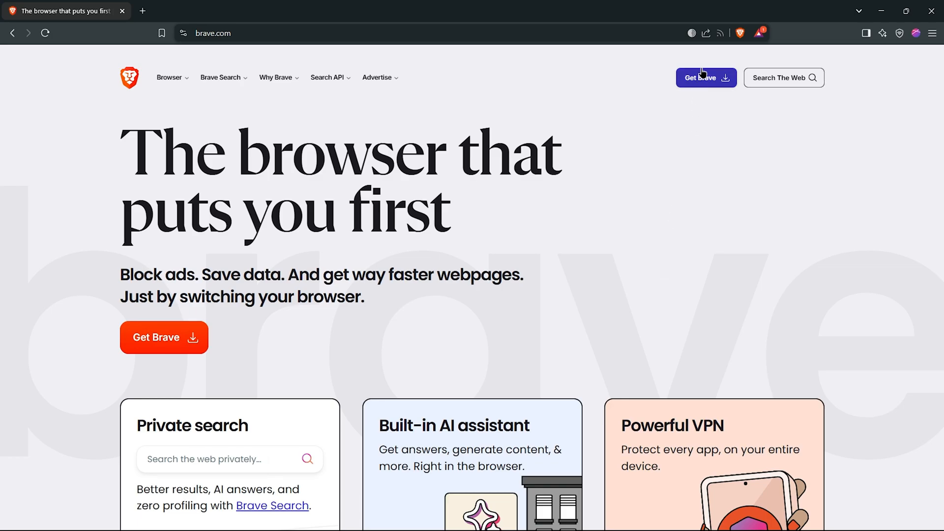
Send the brave.com page to the synced devices via the Share menu
left_click(705, 33)
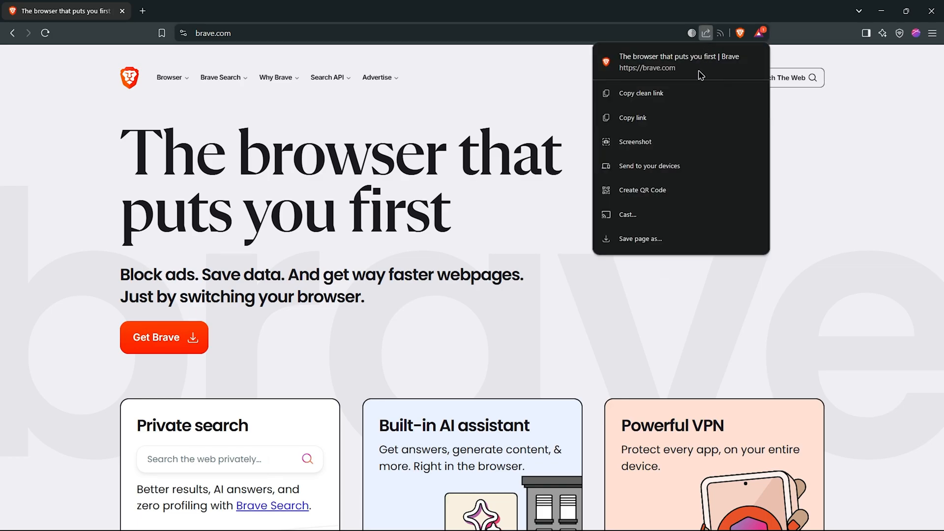
left_click(649, 165)
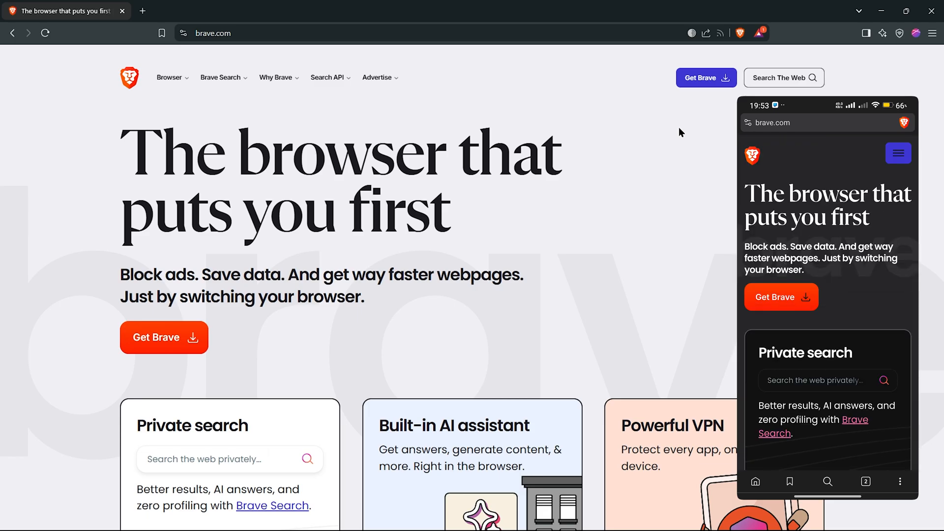
left_click(141, 11)
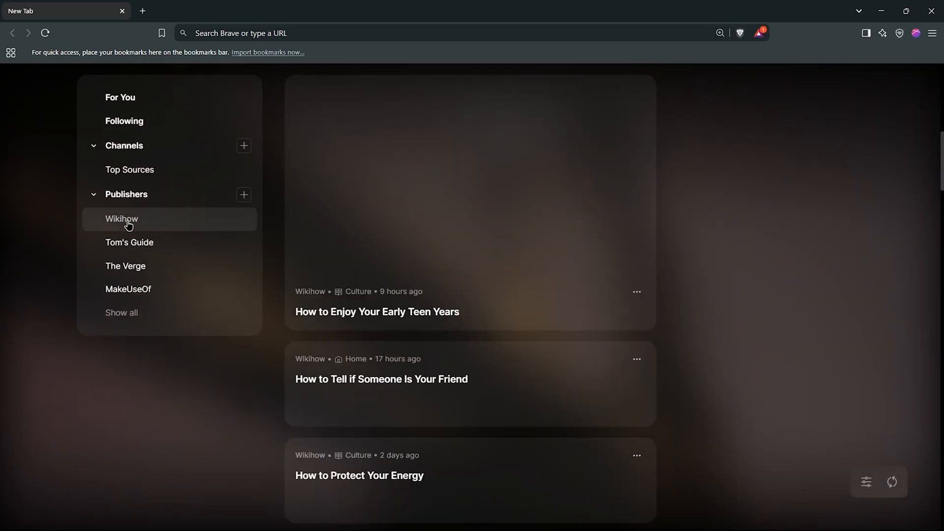
Follow ZDNet in Brave News from its site's RSS icon
scroll("down", 3)
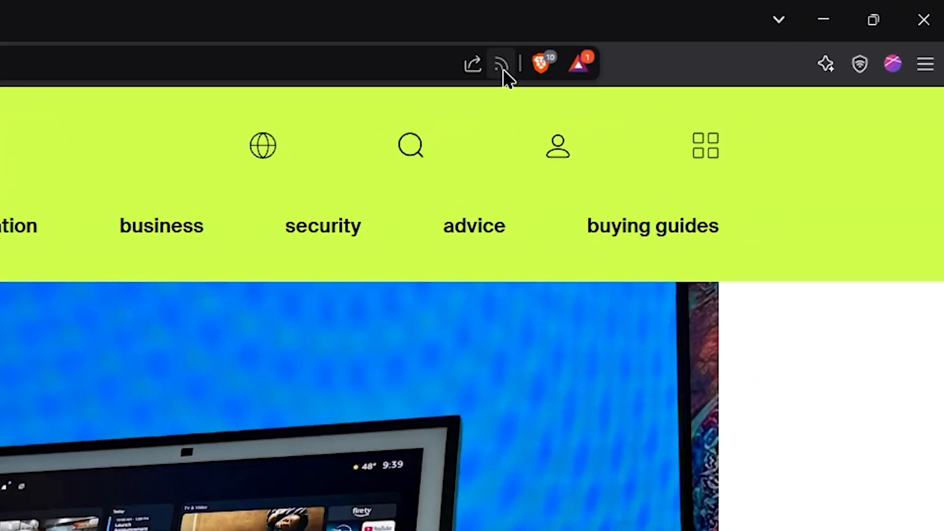
left_click(501, 63)
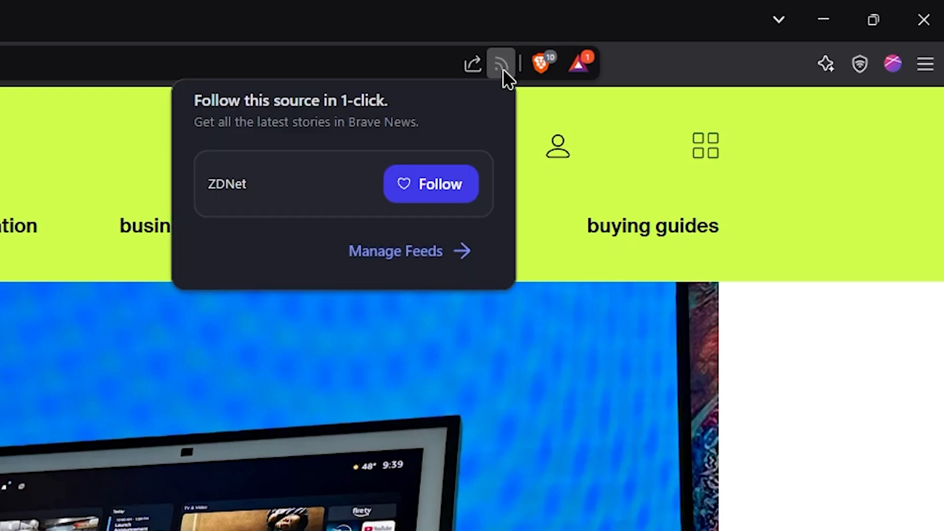
left_click(431, 184)
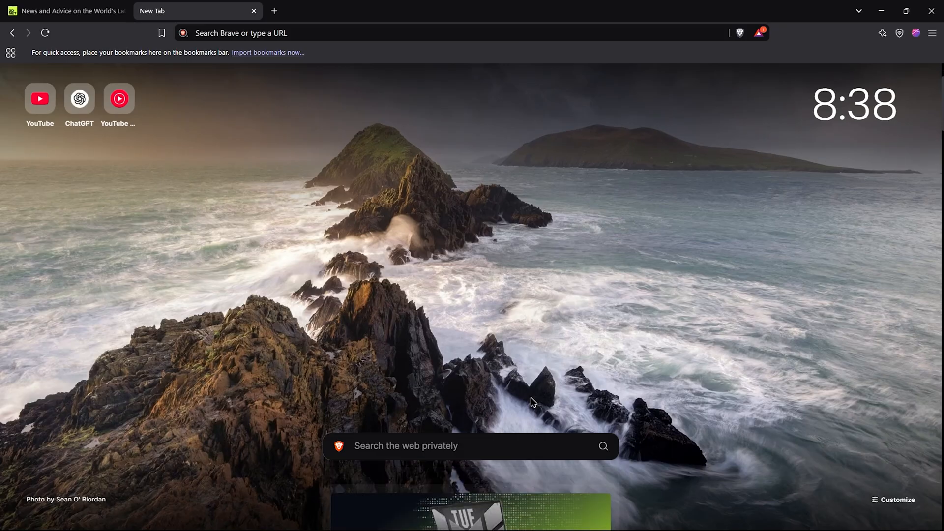
Filter the feed to ZDNet stories and bring up the channels available to add
scroll("down", 3)
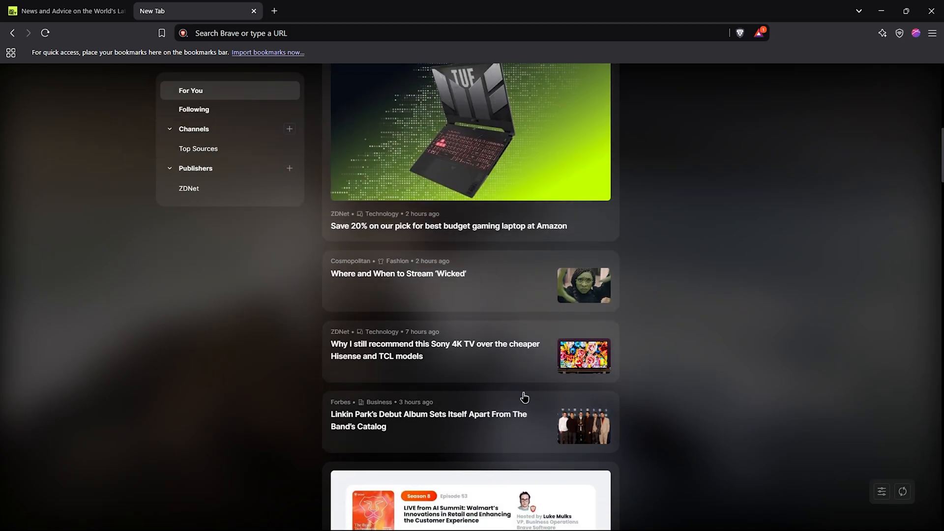
left_click(189, 188)
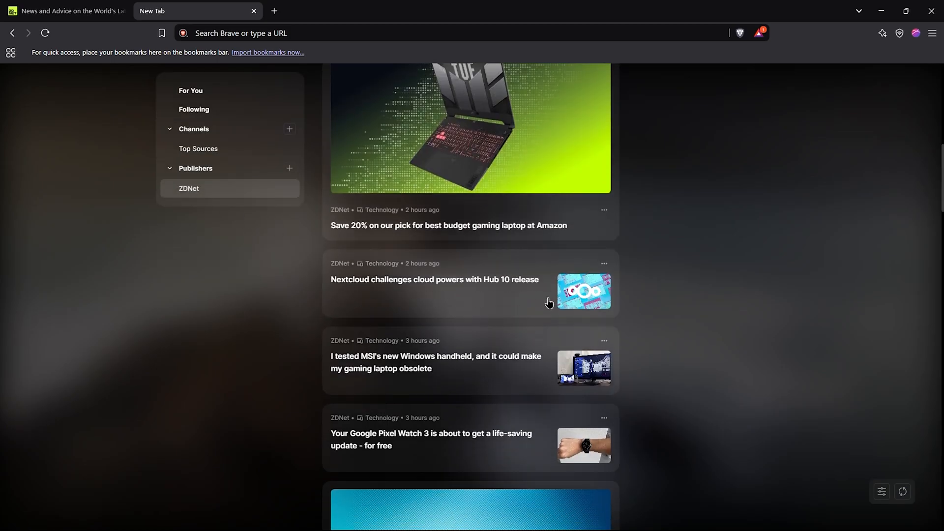
scroll("down", 3)
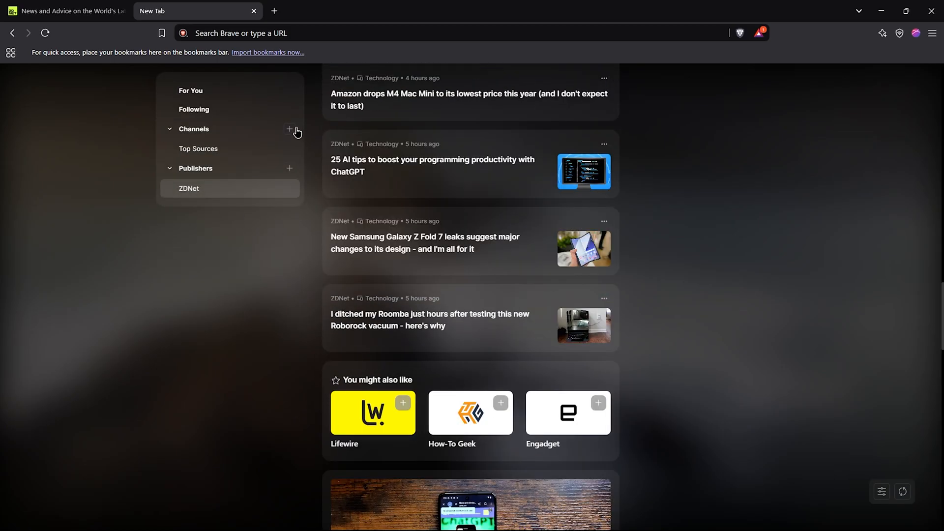
left_click(289, 130)
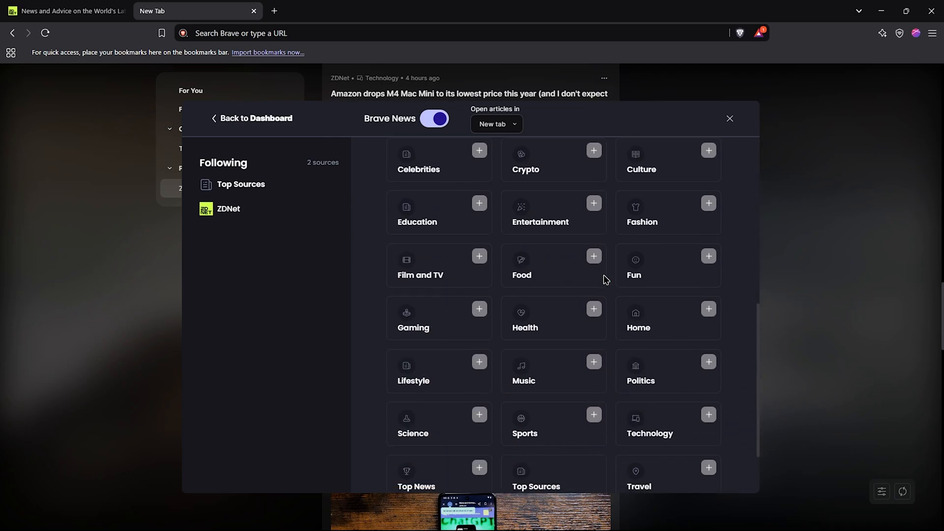
Dismiss the Brave News customize dialog to return to the new tab page
left_click(479, 309)
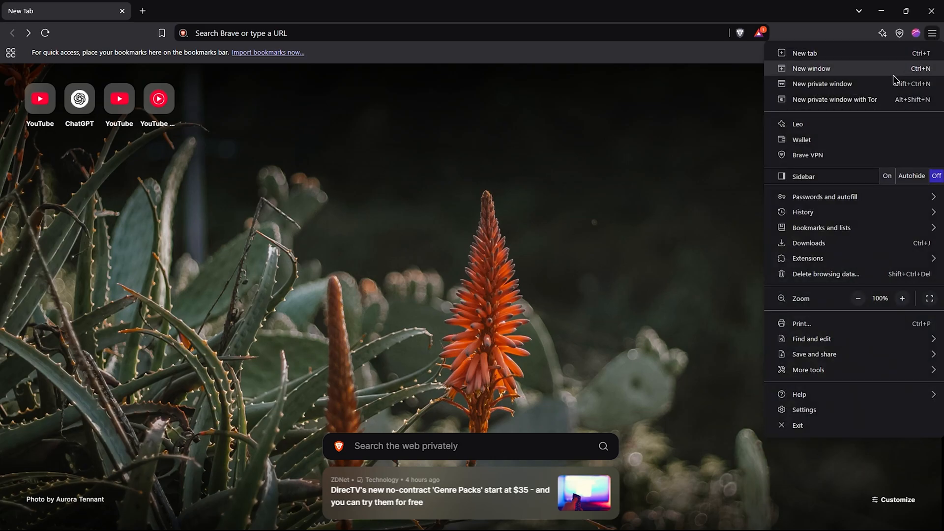
Show the Reading List side panel with its saved YouTube video, then close the panel
left_click(820, 227)
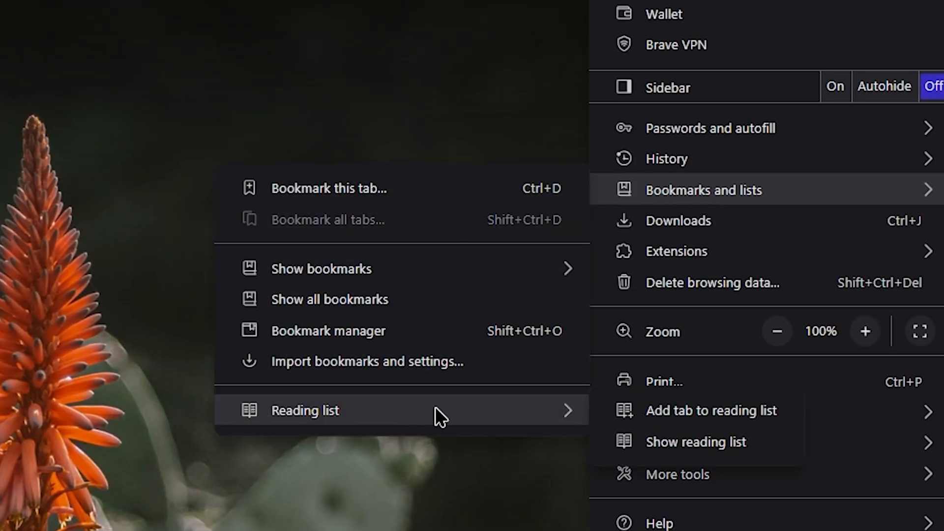
left_click(696, 442)
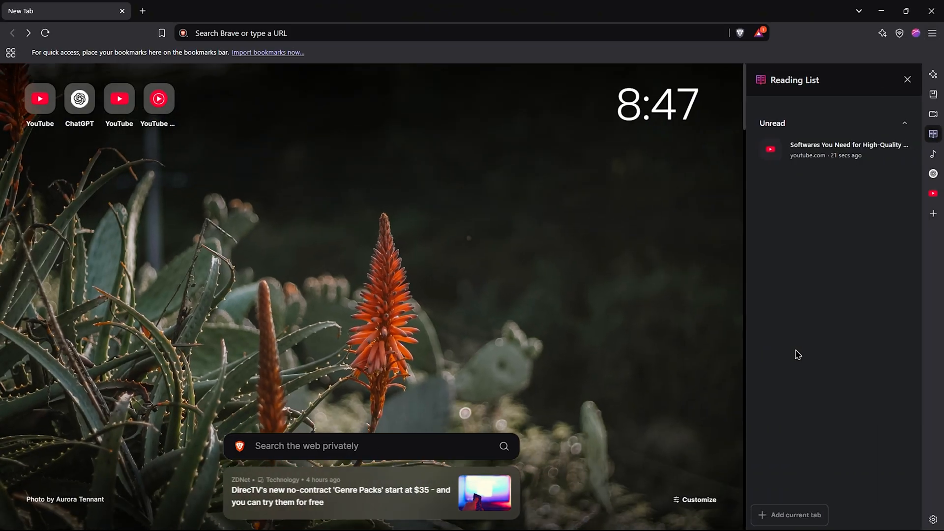
left_click(908, 79)
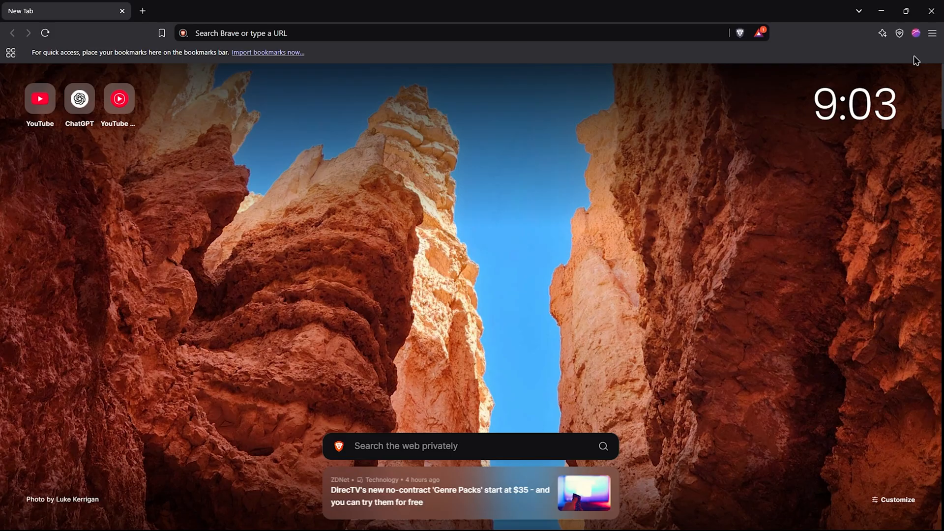
left_click(932, 34)
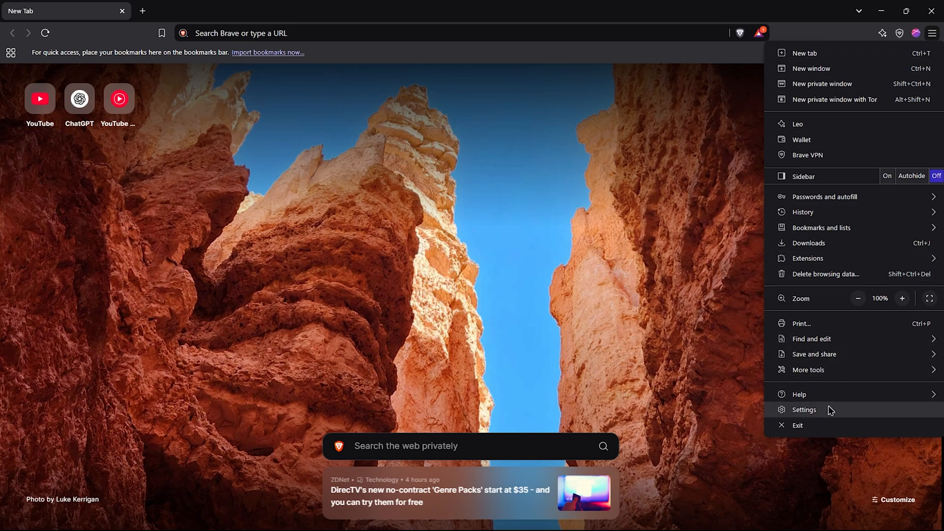
left_click(805, 409)
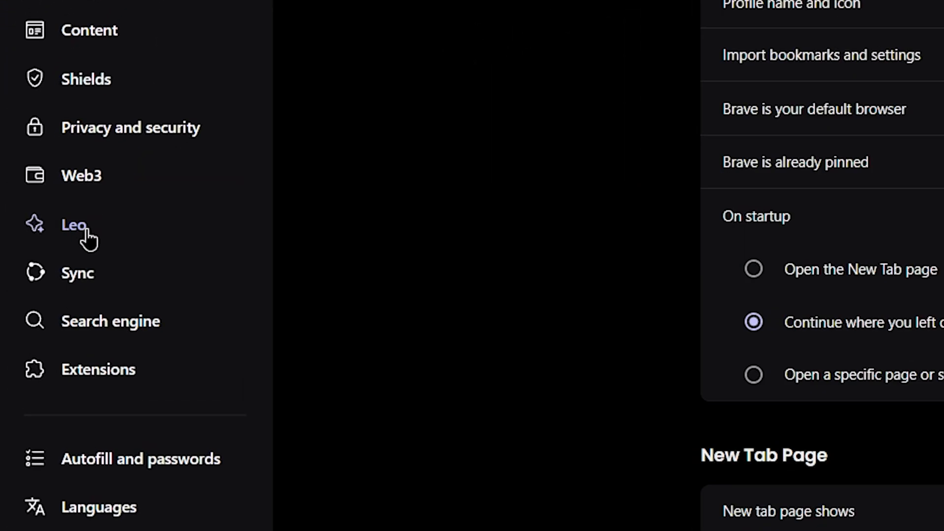
left_click(73, 225)
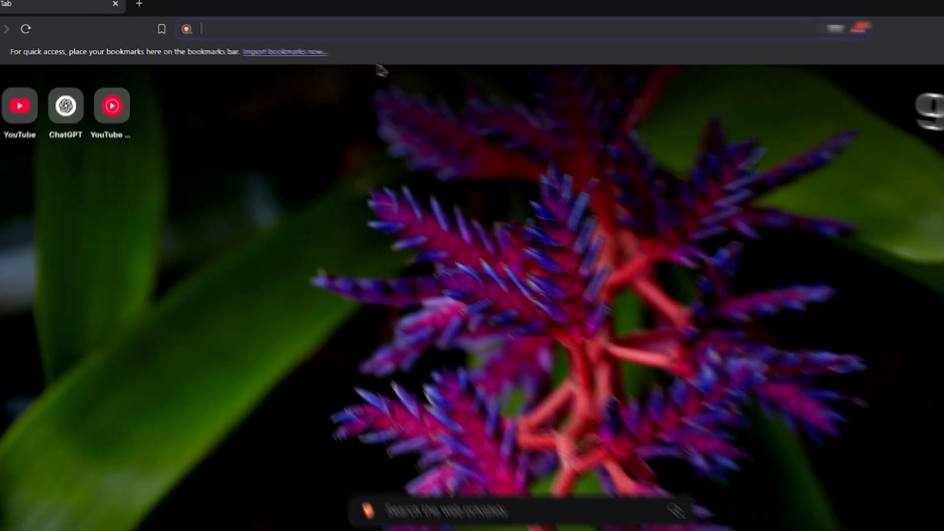
Ask Leo 'whats ai' from the address bar instead of searching
type("whats ai")
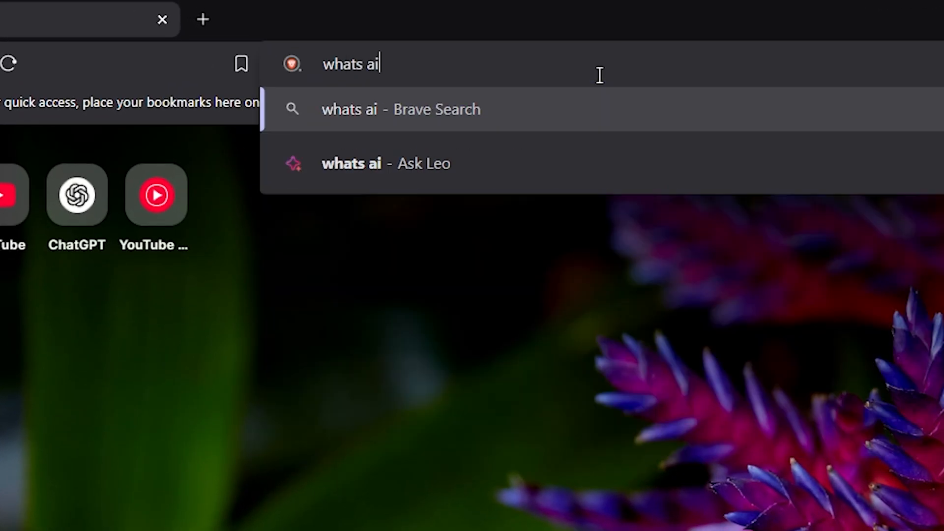
mouse_move(467, 181)
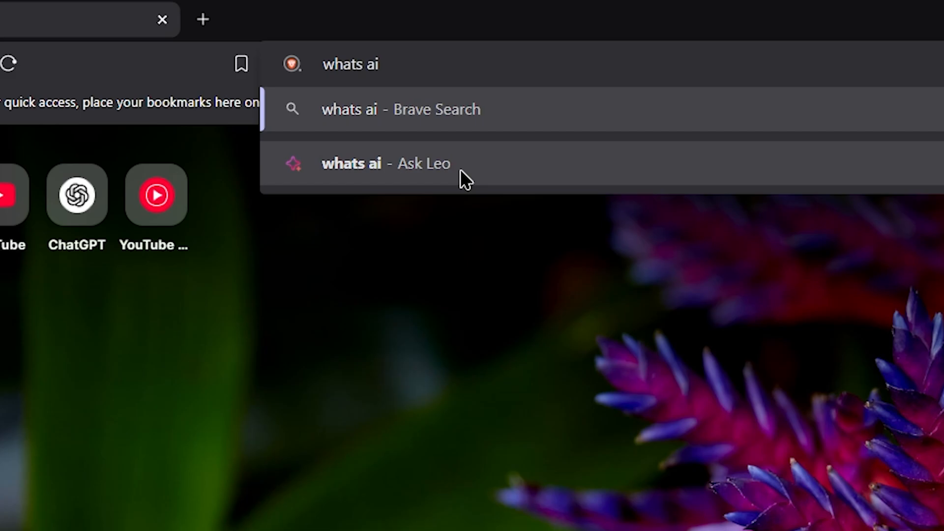
left_click(386, 163)
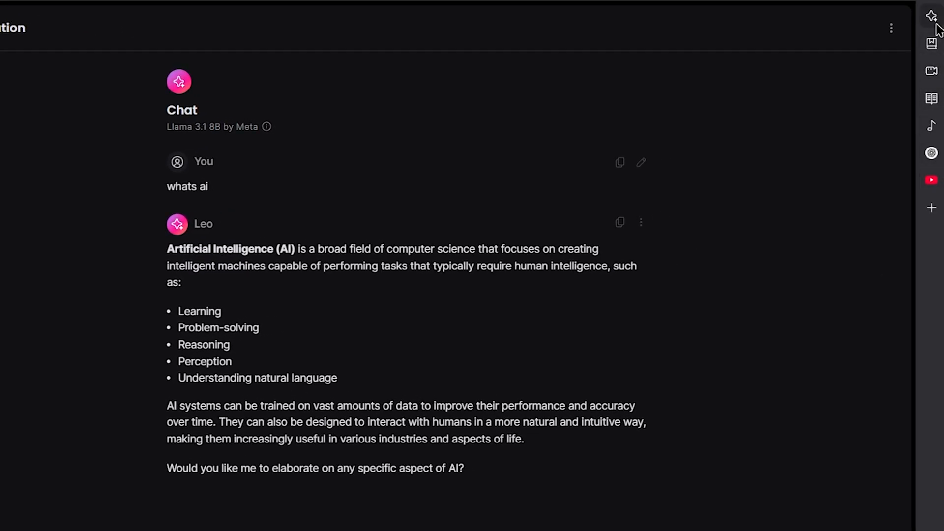
Bring up Leo in the side panel and start the Write a memo suggestion
left_click(932, 17)
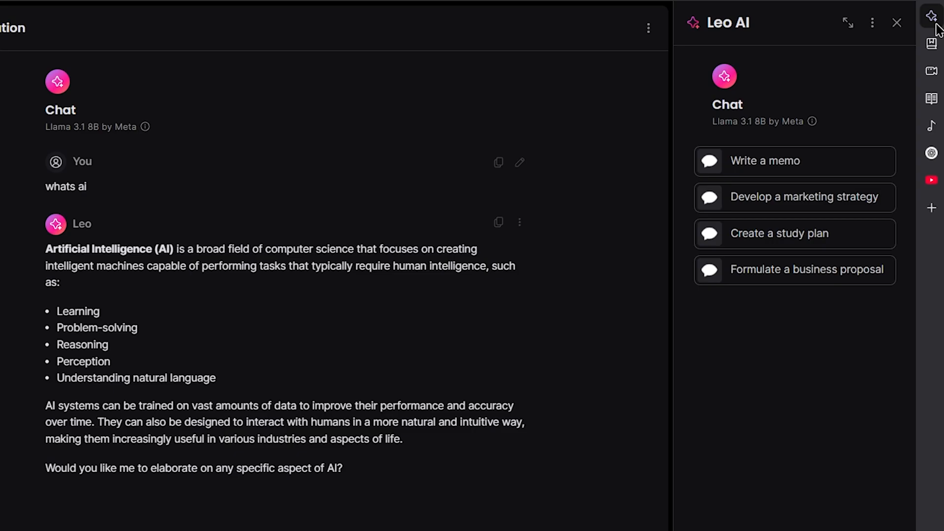
mouse_move(798, 224)
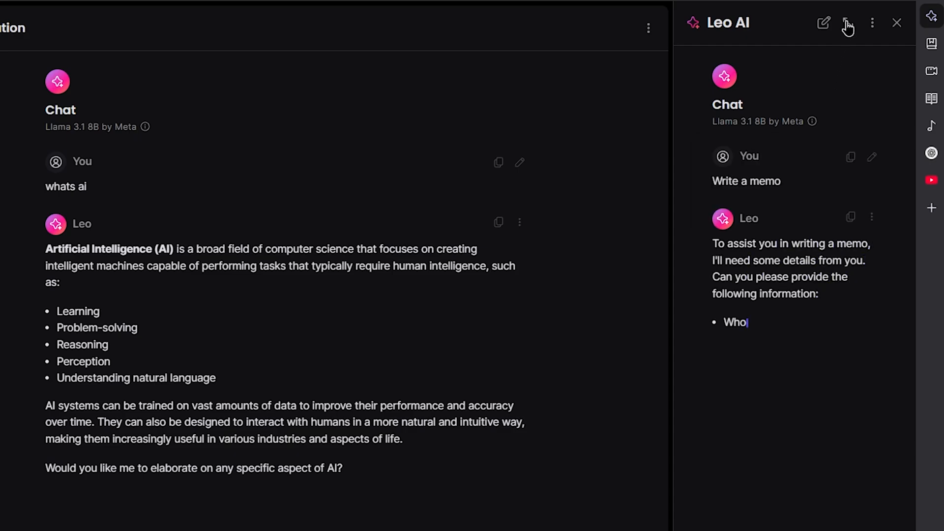
left_click(847, 23)
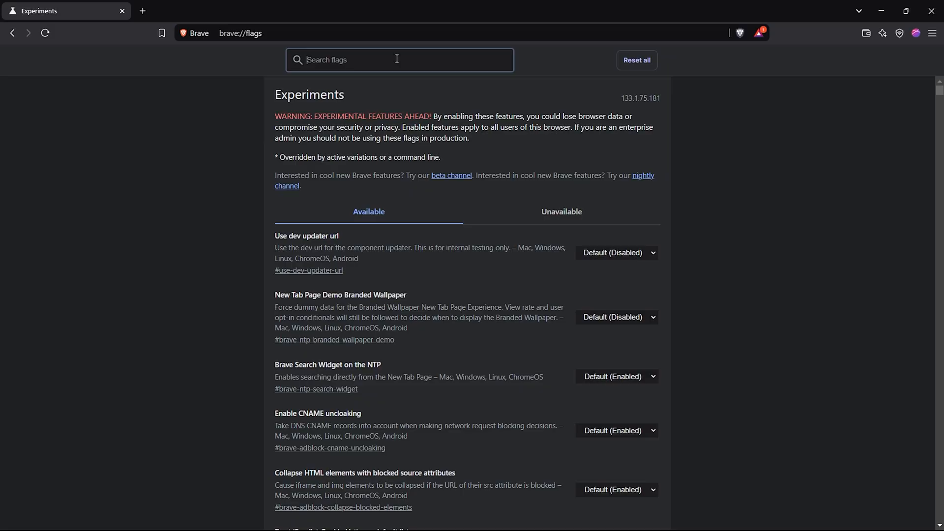
Browse the flags page and review the choices for Use dev updater url
scroll("down", 3)
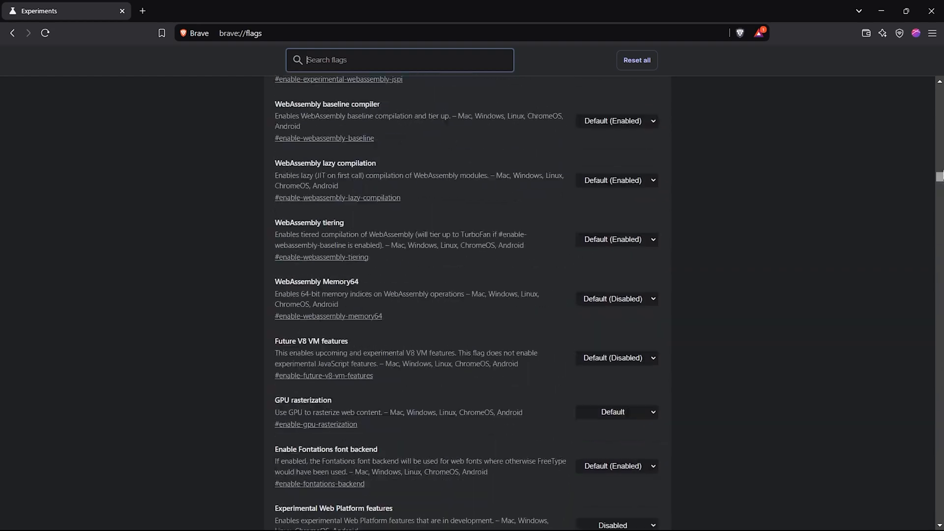
left_click(616, 253)
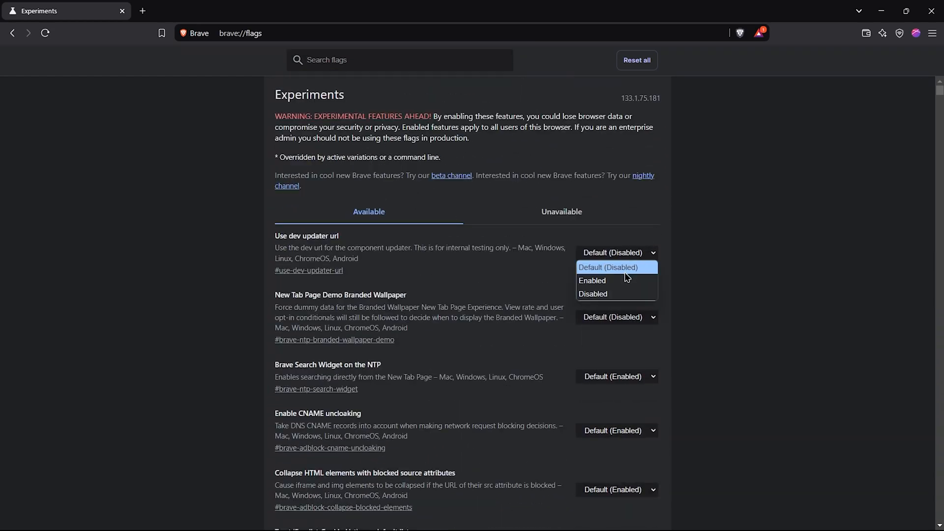
mouse_move(698, 299)
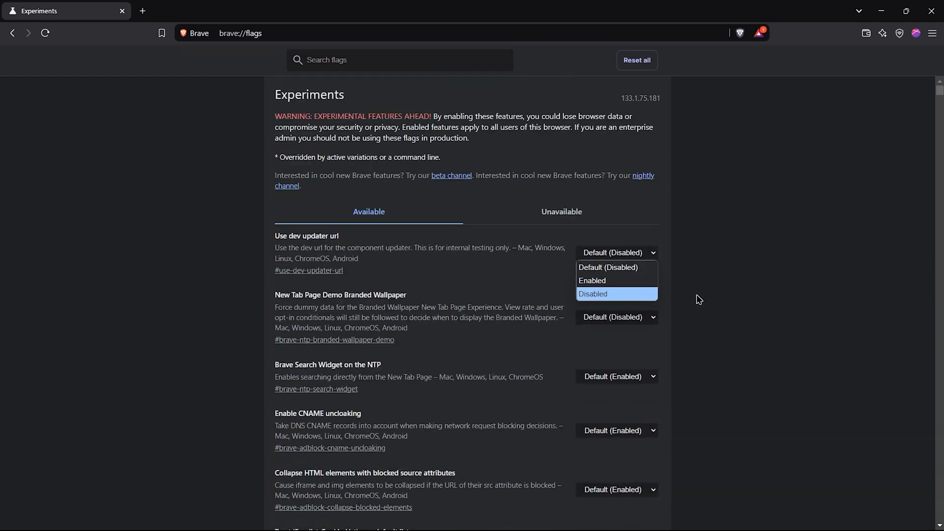
scroll("down", 3)
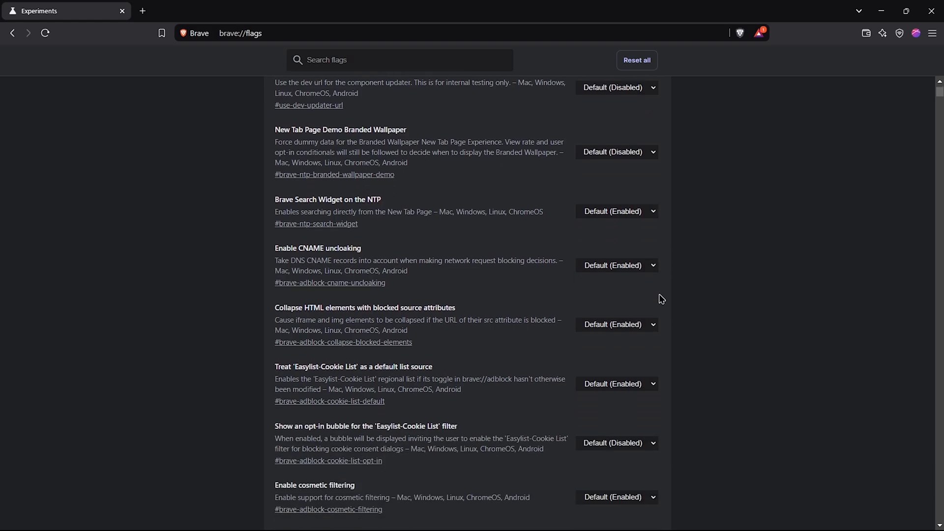
scroll("up", 3)
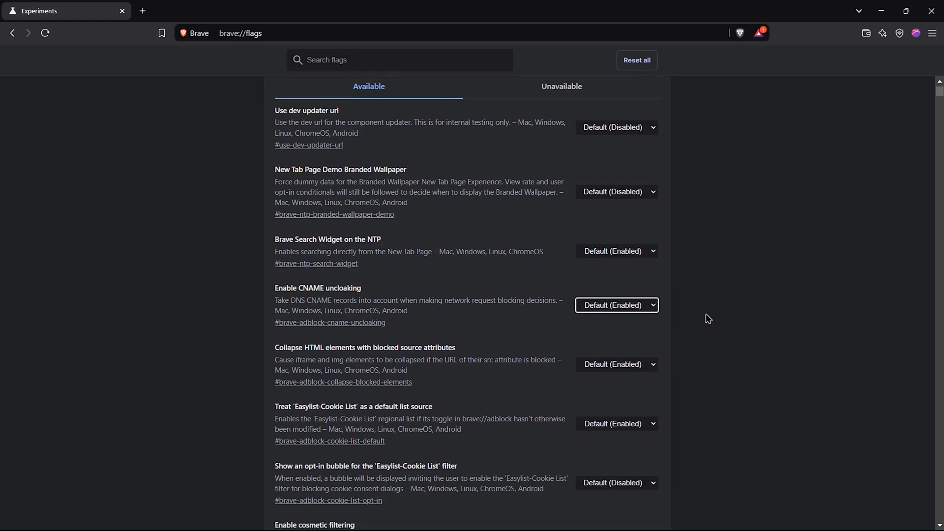
Search 'scroll' and enable Fluent scrollbars, Fluent Overlay scrollbars and Overlay Scrollbars
type("scr")
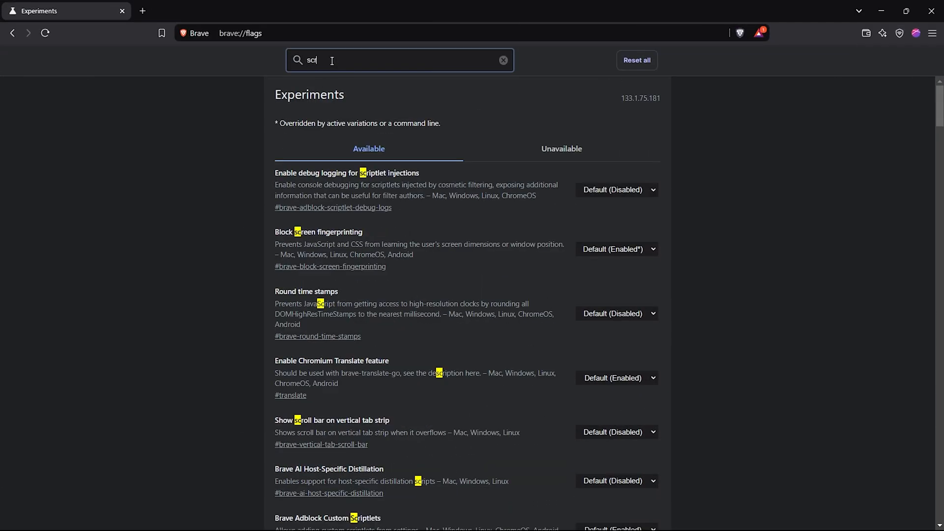
type("oll")
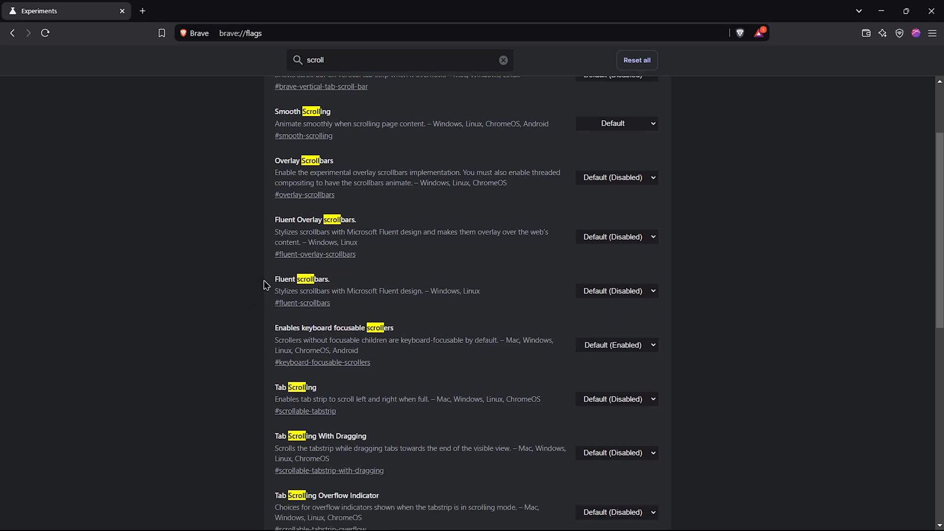
left_click(616, 290)
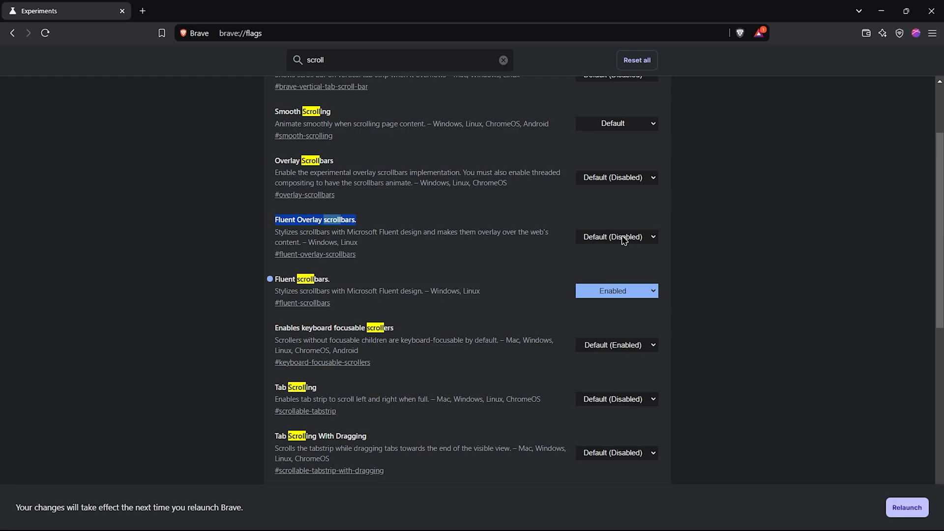
left_click(616, 237)
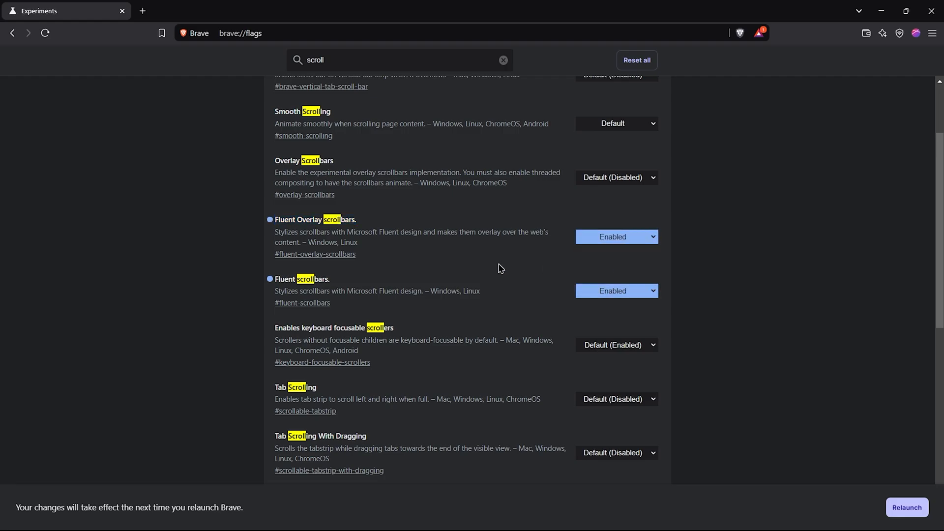
left_click(615, 233)
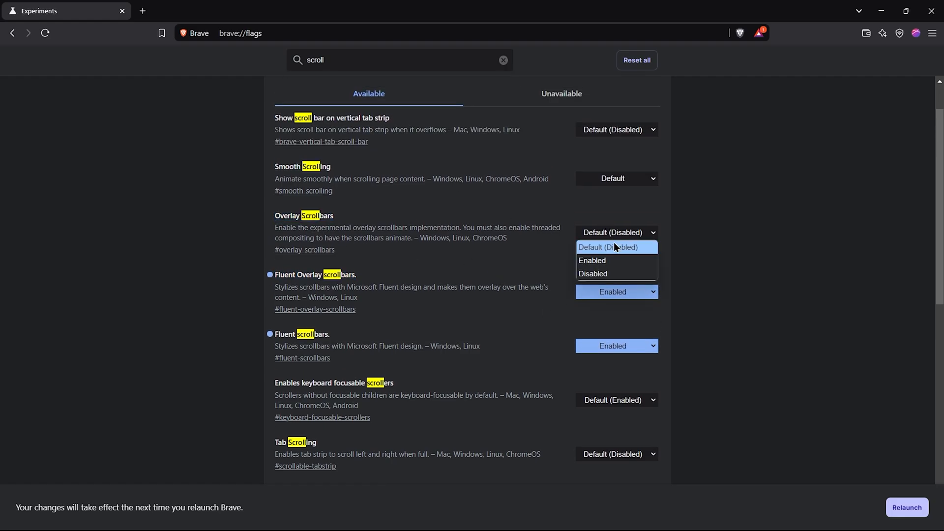
left_click(615, 178)
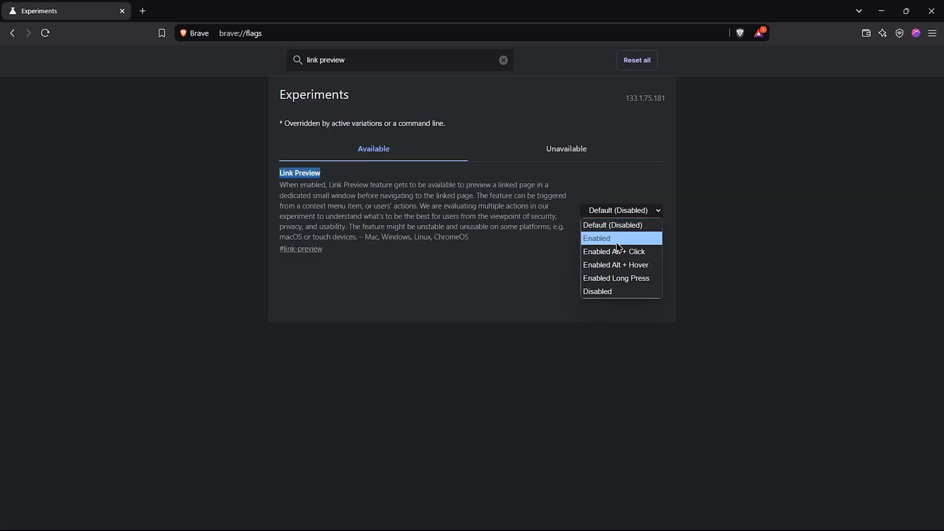
mouse_move(619, 251)
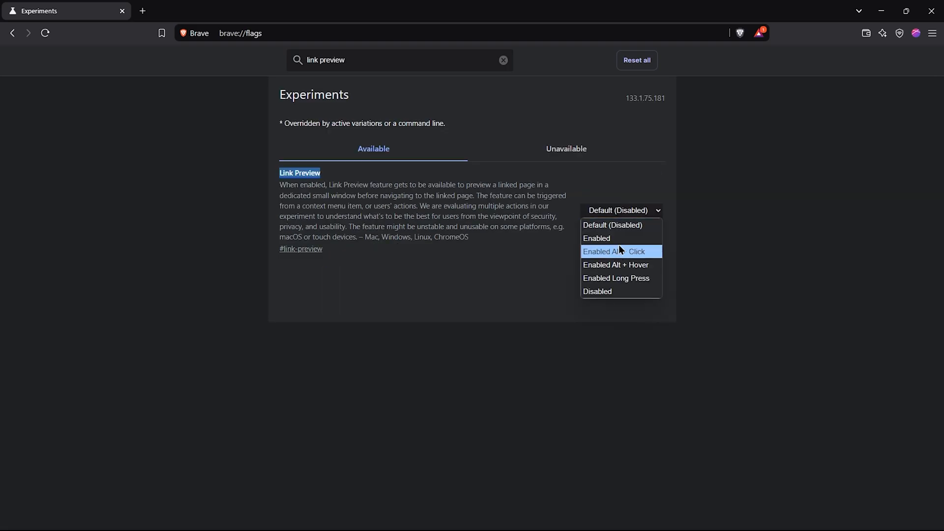
Set the Link Preview flag to Enabled Alt + Click
left_click(615, 251)
type("auto dark mode")
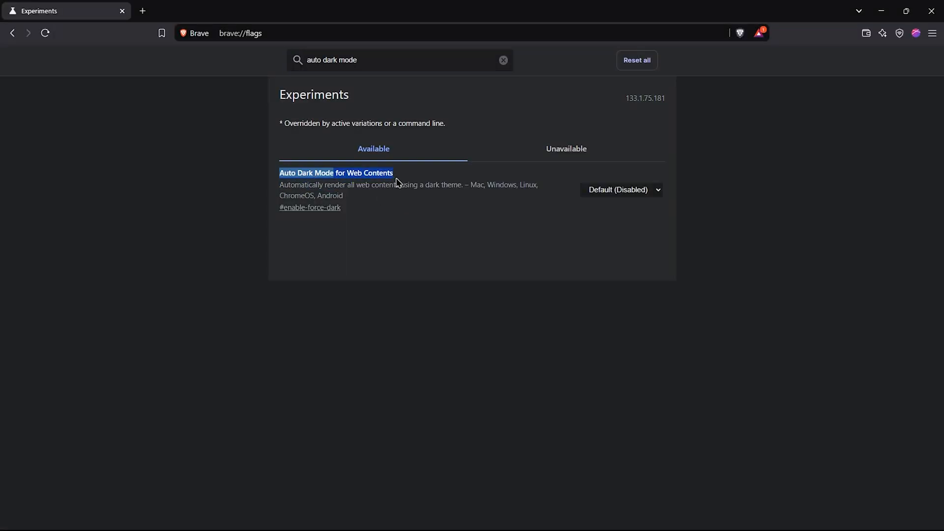
Set Auto Dark Mode for Web Contents to Enabled
left_click(621, 190)
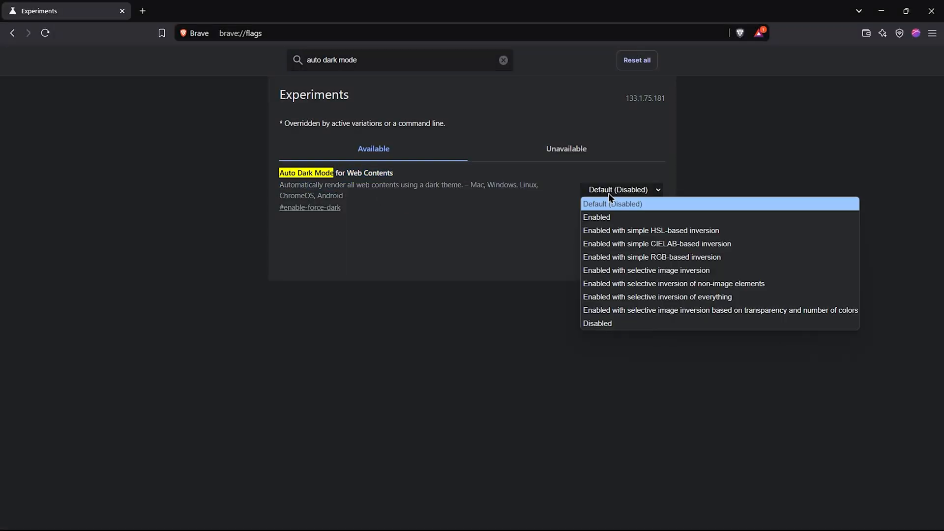
mouse_move(611, 219)
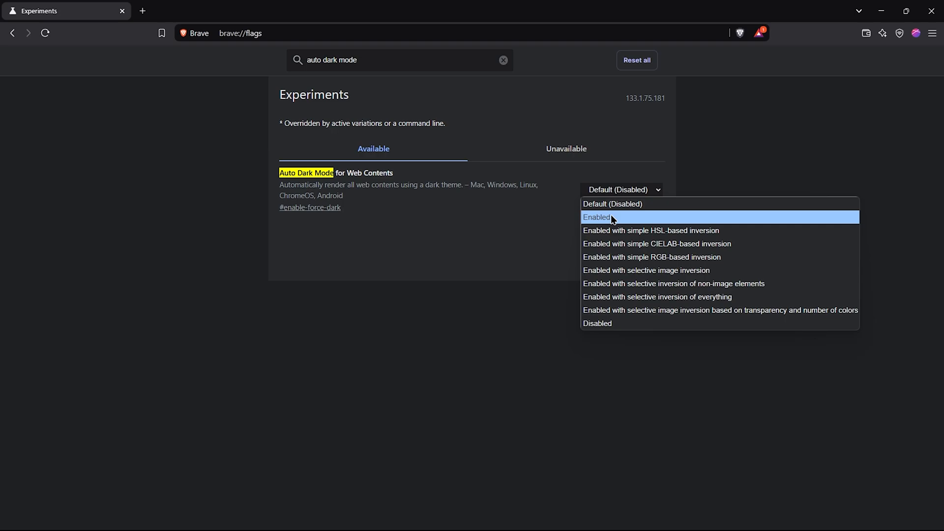
left_click(596, 216)
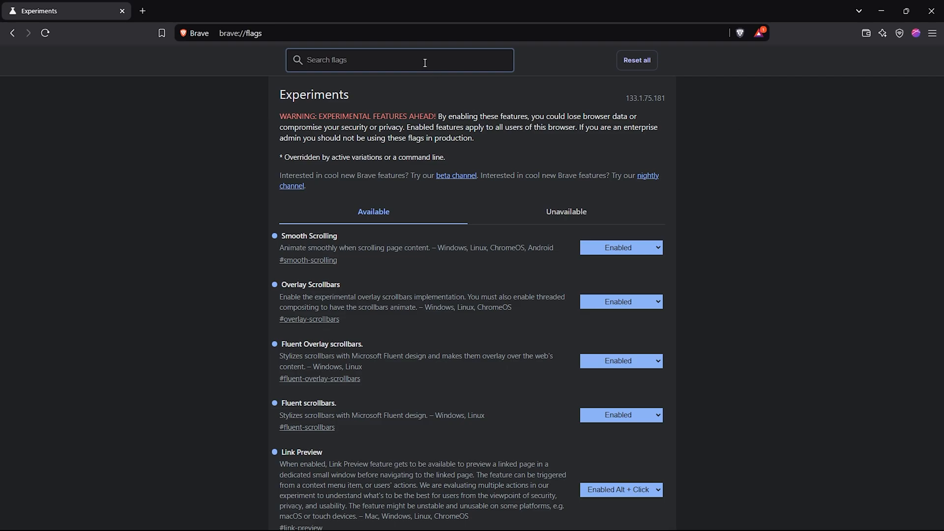
Search 'download' and enable Parallel downloading and Override download danger level
type("download")
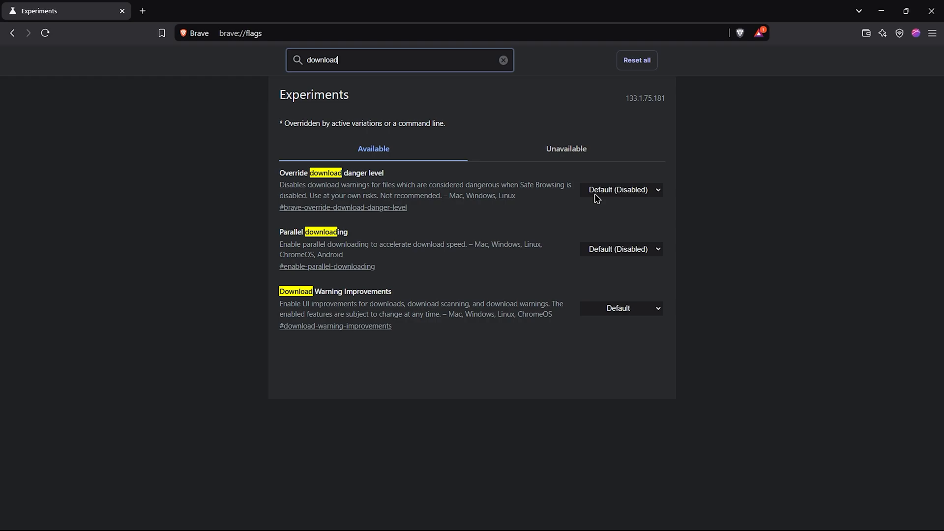
left_click(621, 249)
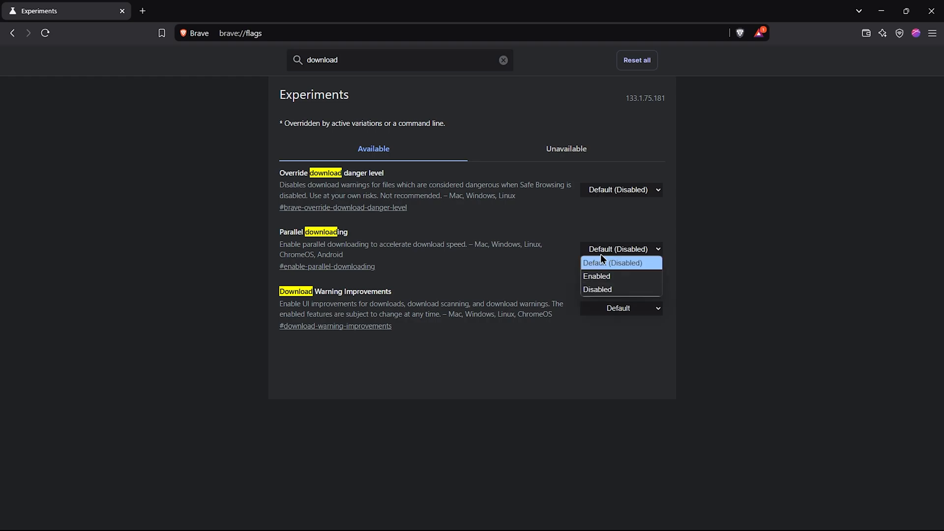
left_click(596, 275)
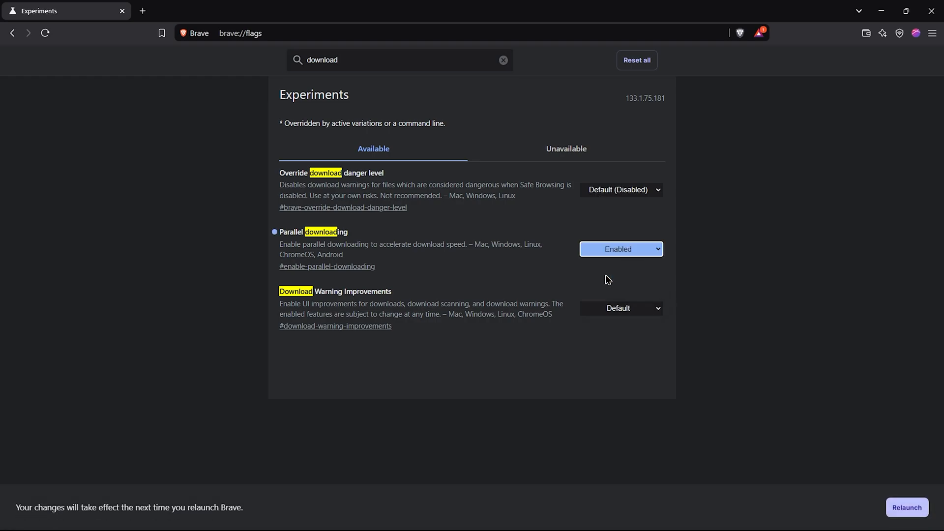
left_click(621, 190)
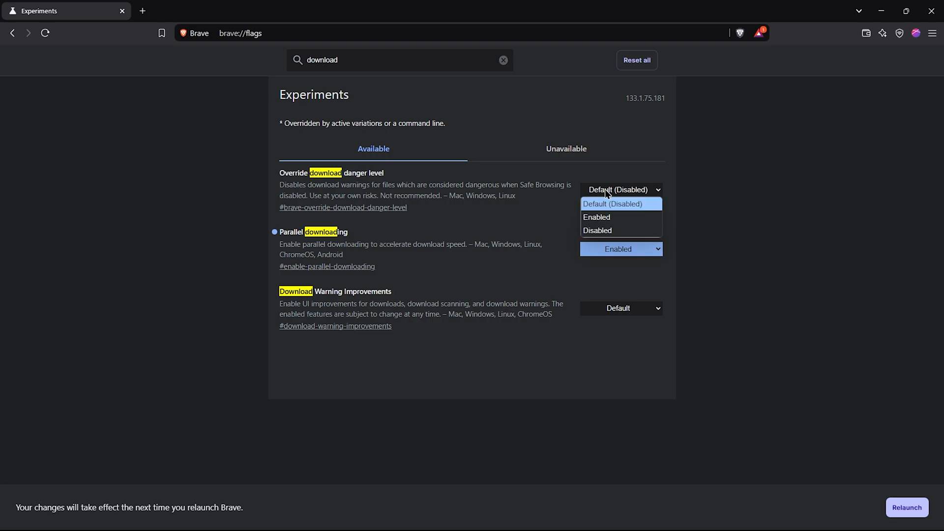
left_click(596, 217)
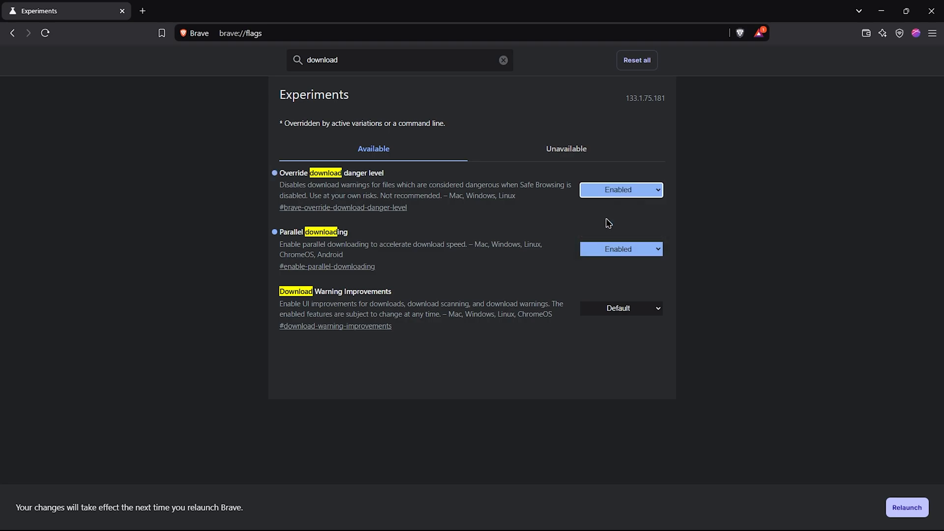